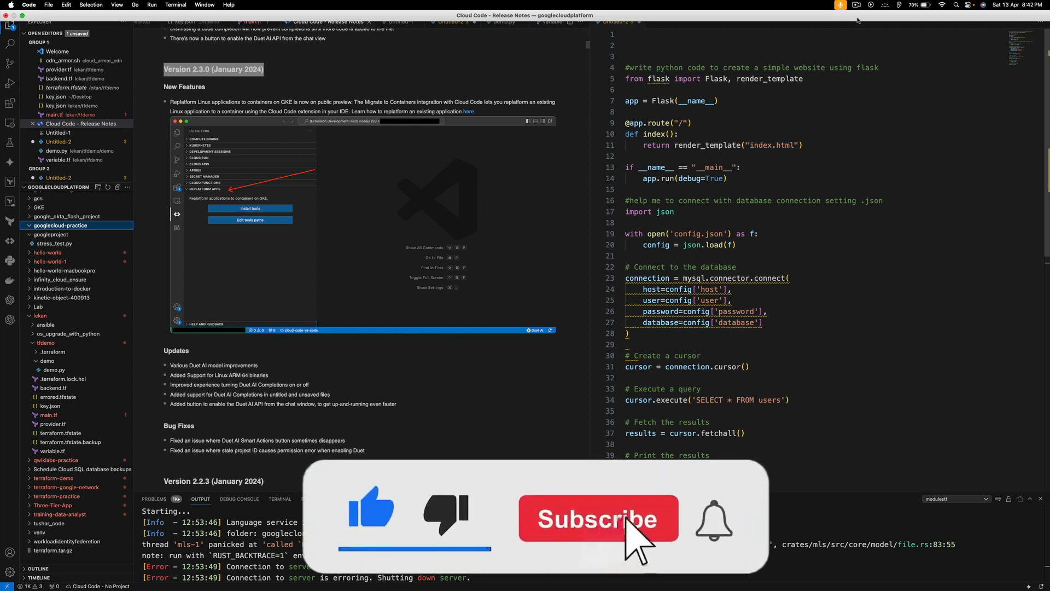
Step: Bring up the browser showing the Medium article 'Google Cloud Database Engineer Exam Step-by-Step Guide'
click(598, 519)
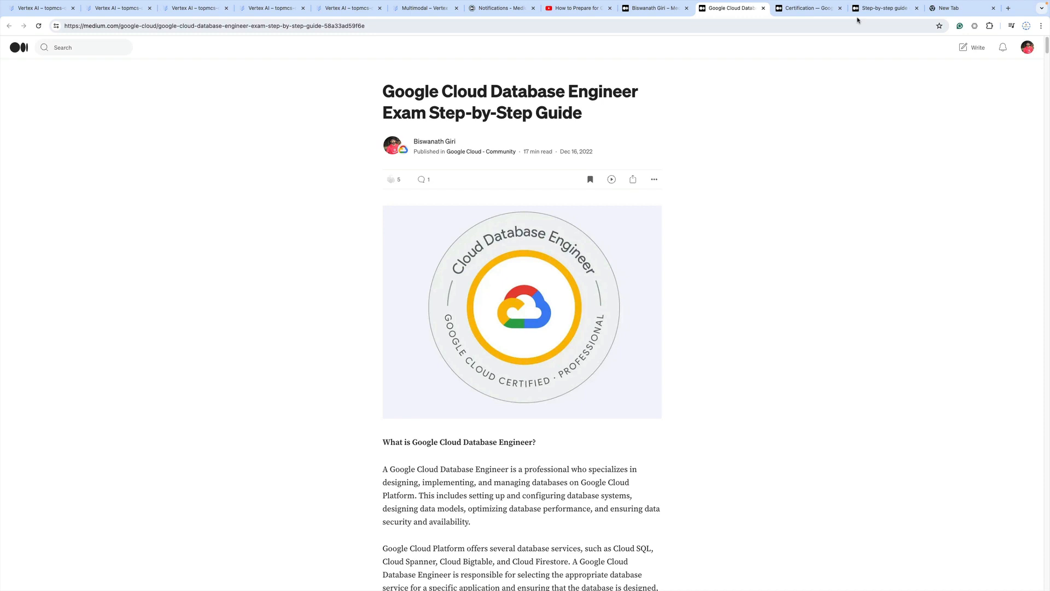
mouse_move(788, 90)
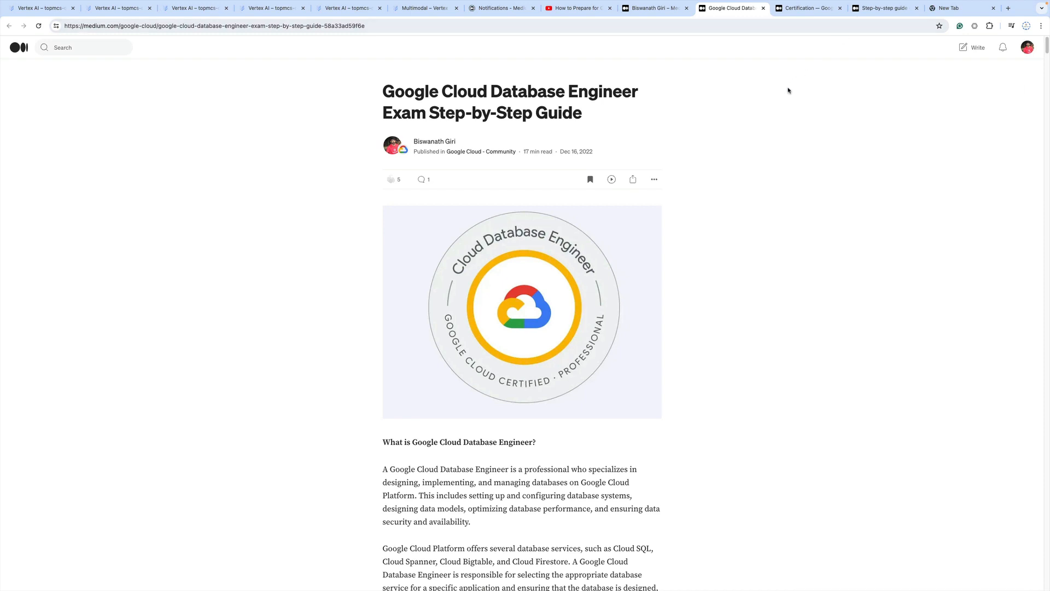
mouse_move(564, 262)
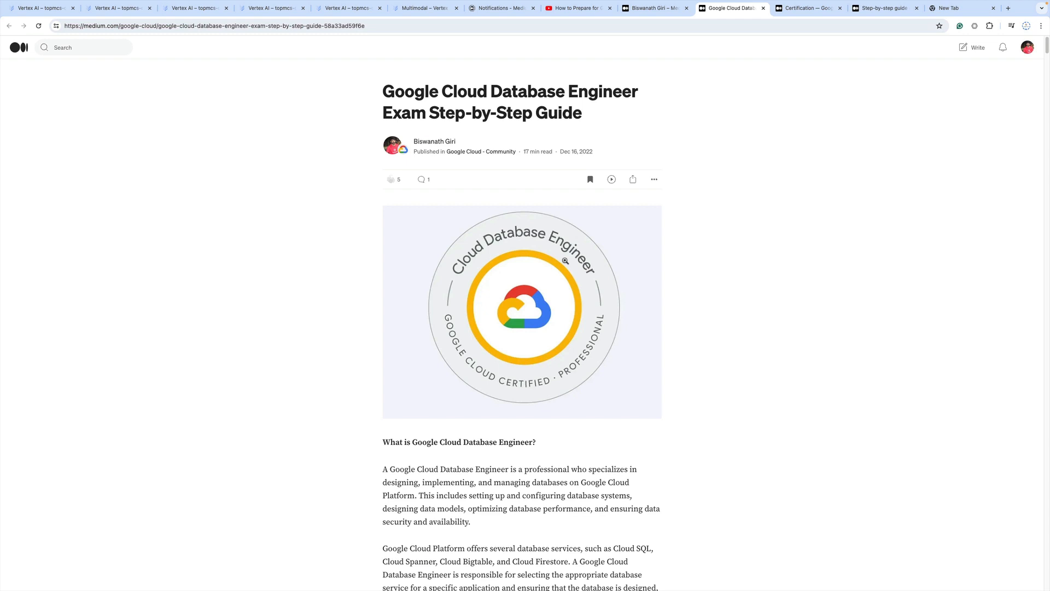
Step: Scroll past 'Why is it required google cloud database certification?' to the AlloyDB products grid
scroll(down, 3)
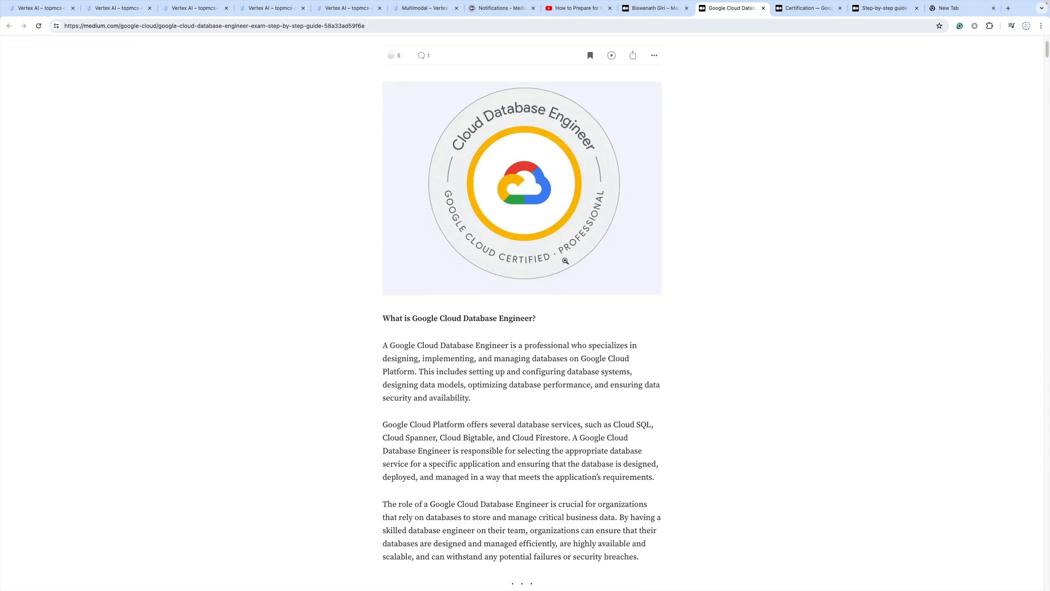
scroll(down, 3)
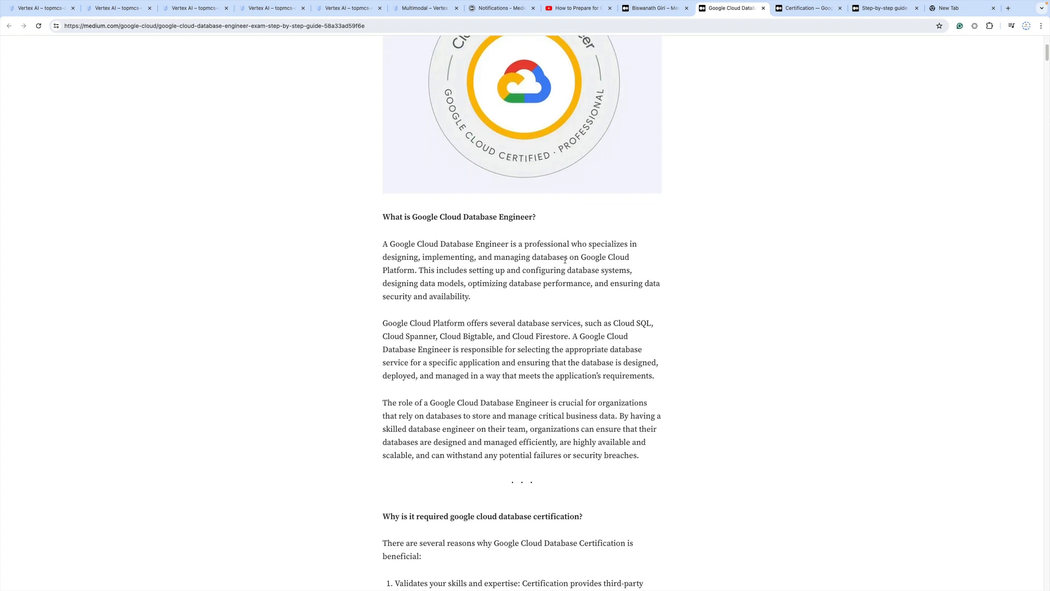
scroll(down, 3)
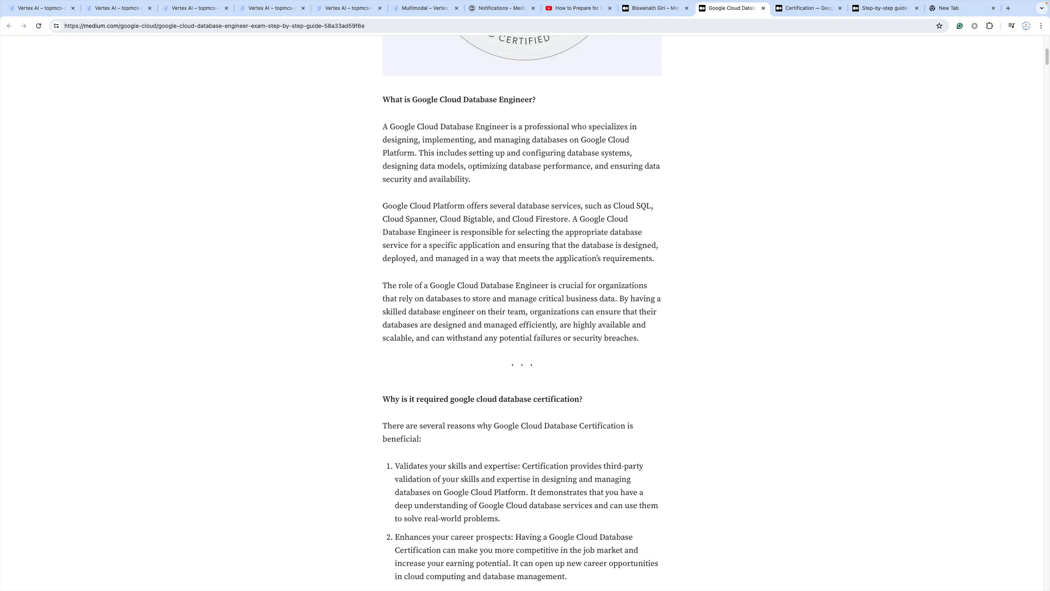
scroll(down, 3)
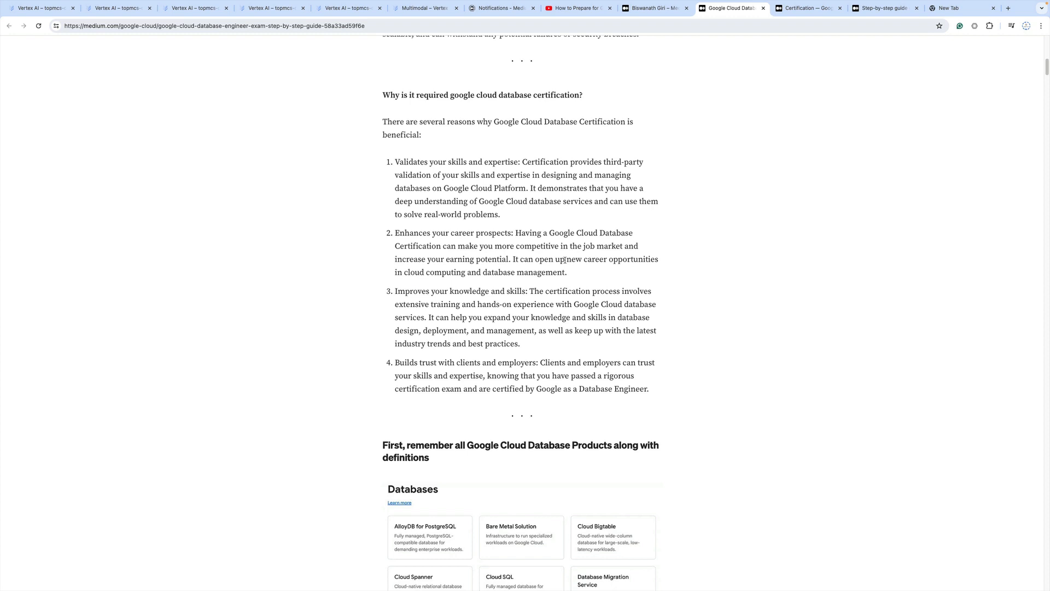
scroll(down, 3)
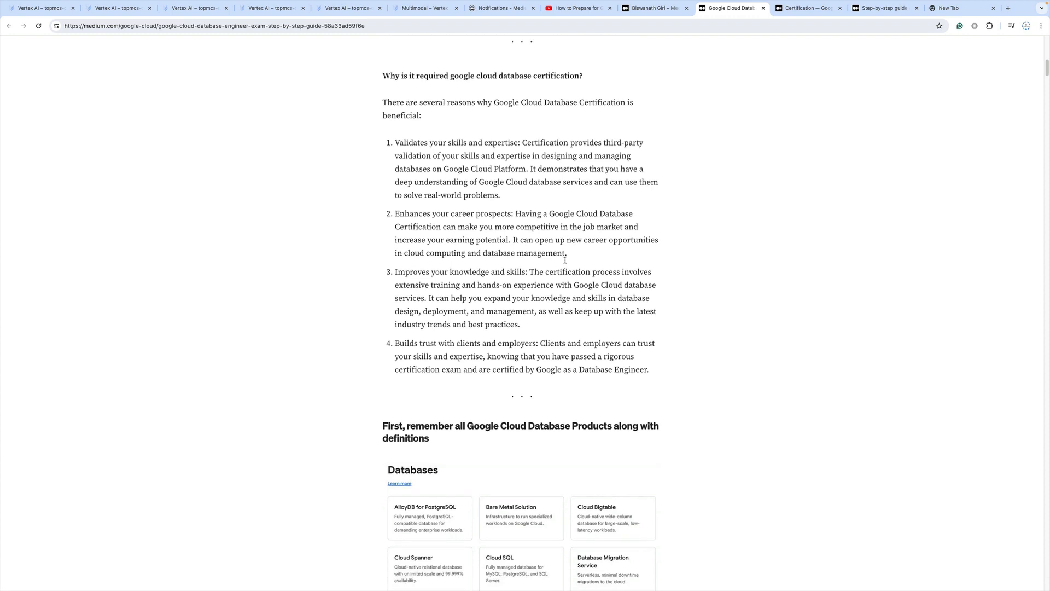
scroll(down, 3)
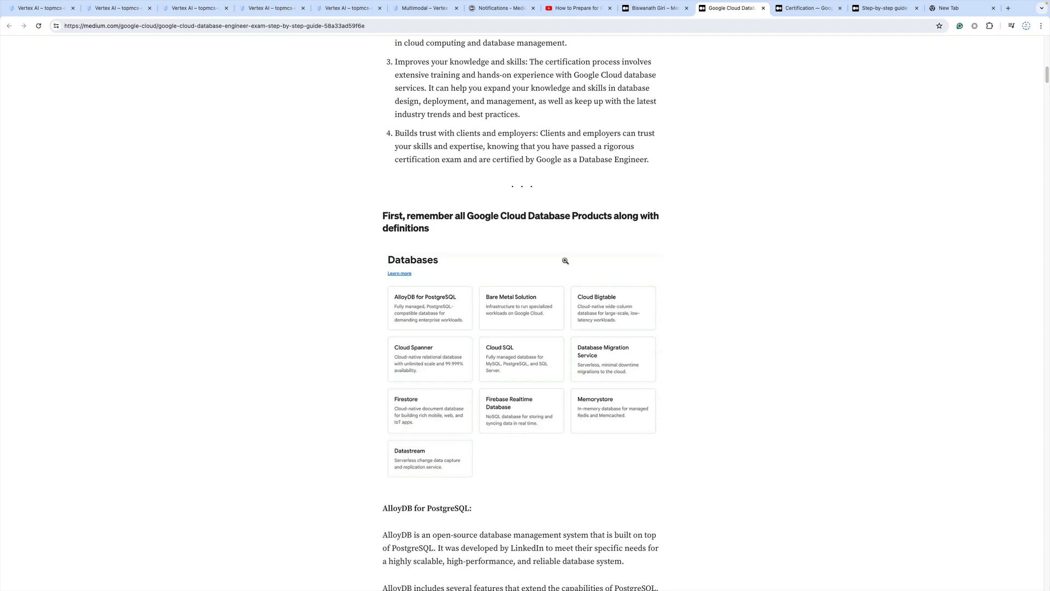
scroll(down, 3)
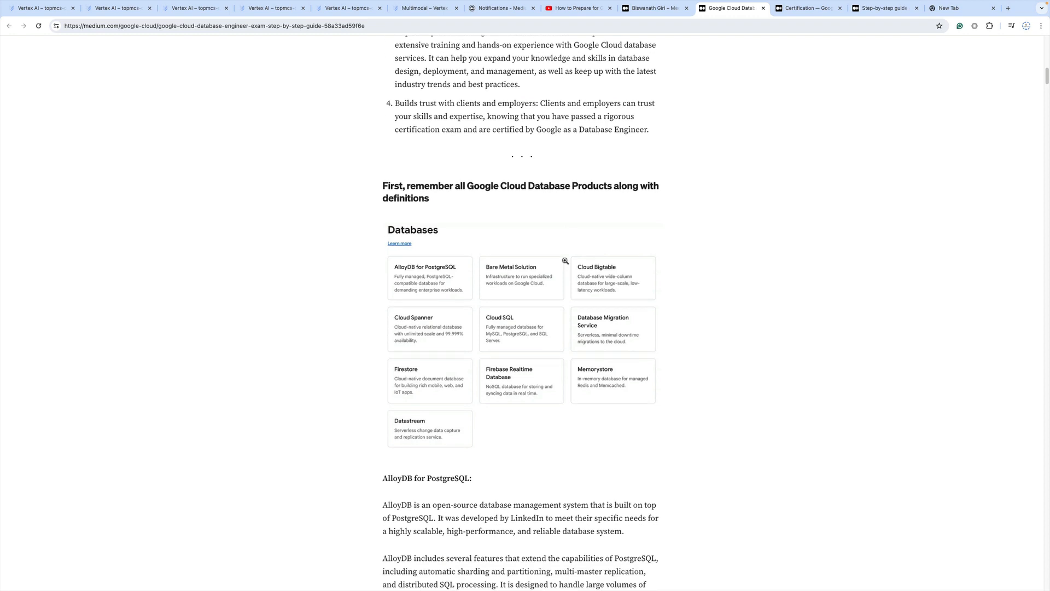
Step: Scroll through Firestore, Firebase Realtime Database, Memorystore and Datastream to the reference link
scroll(down, 3)
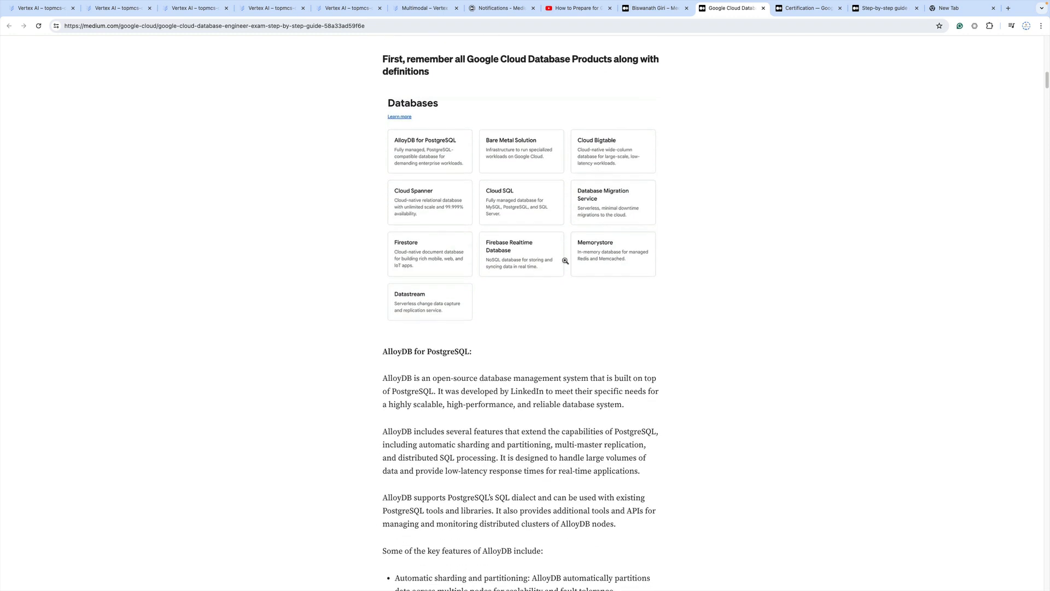
scroll(down, 3)
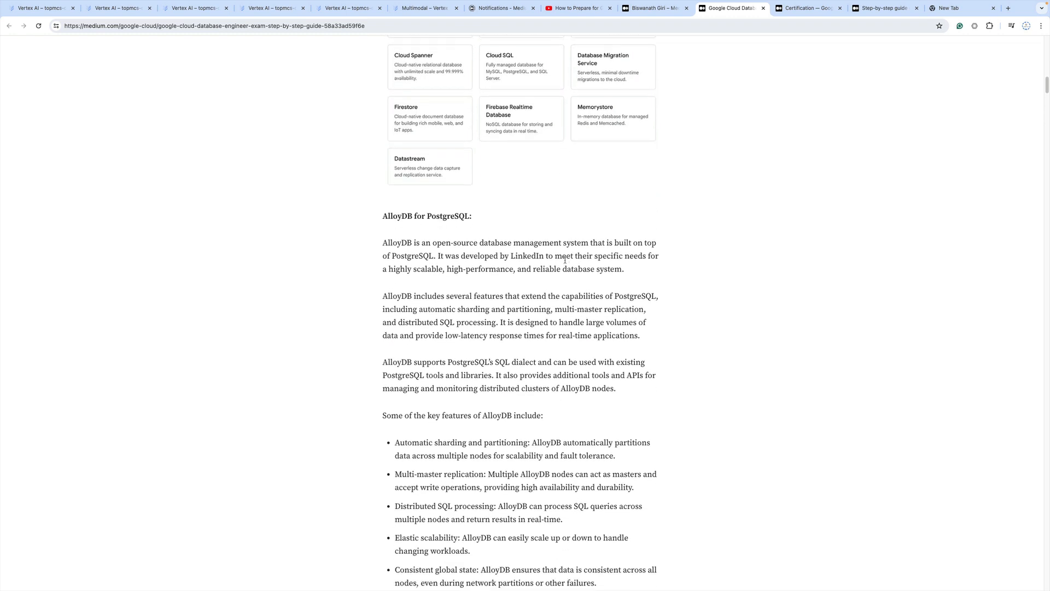
scroll(down, 3)
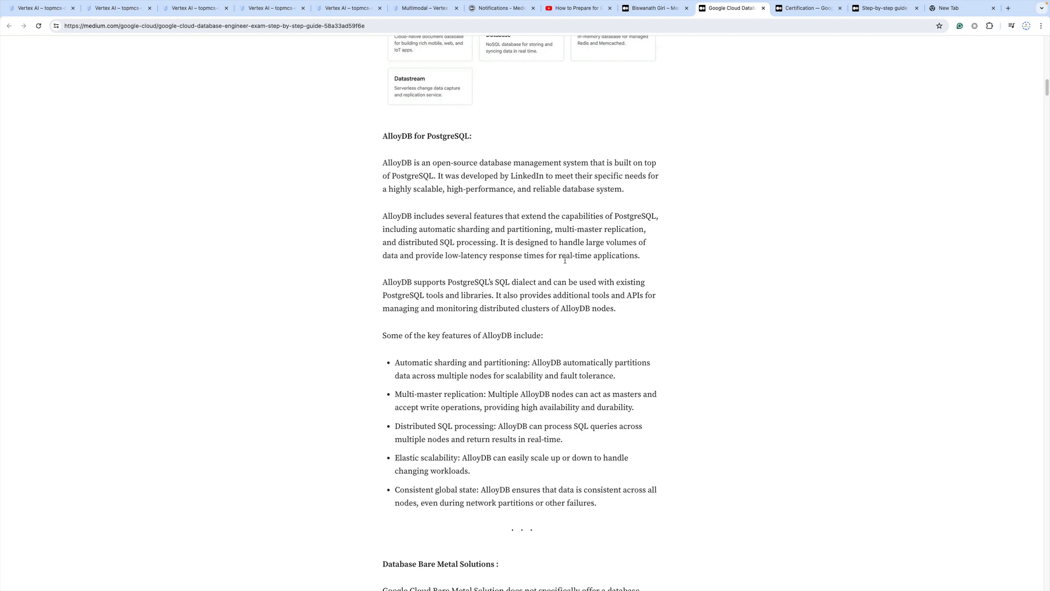
scroll(down, 3)
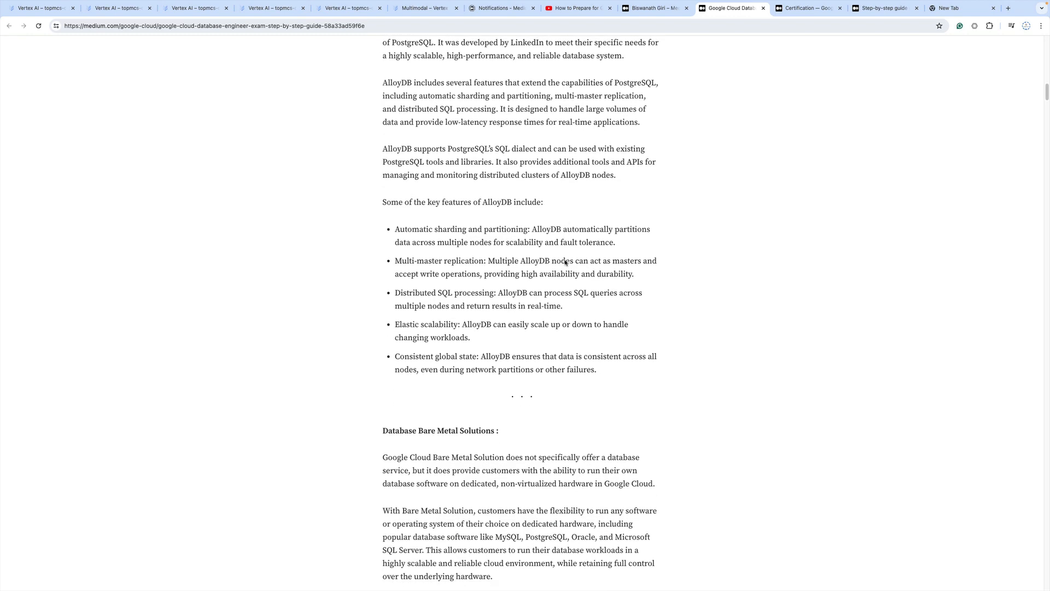
scroll(up, 3)
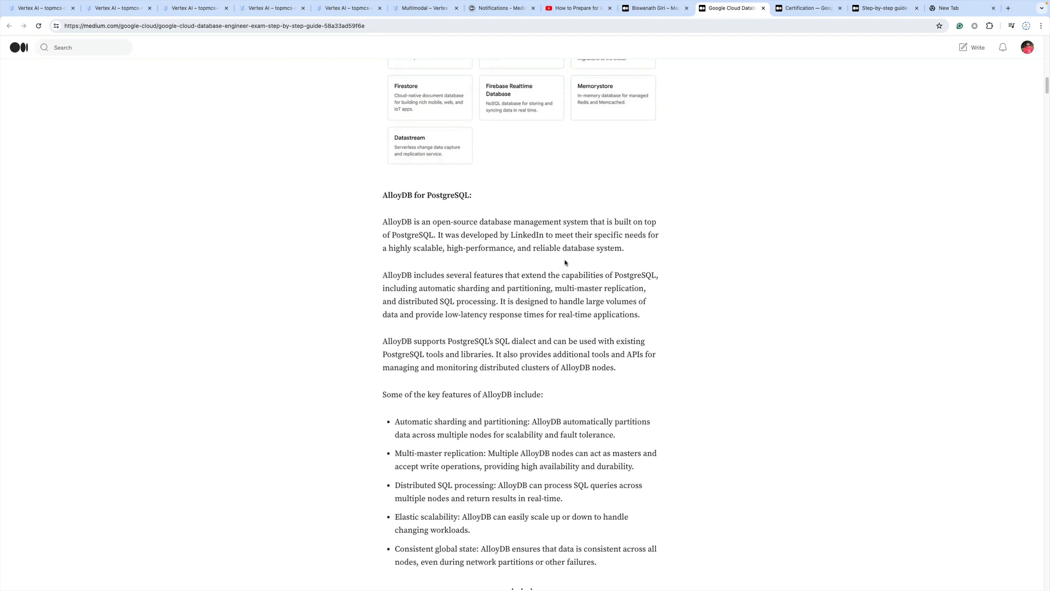
scroll(down, 3)
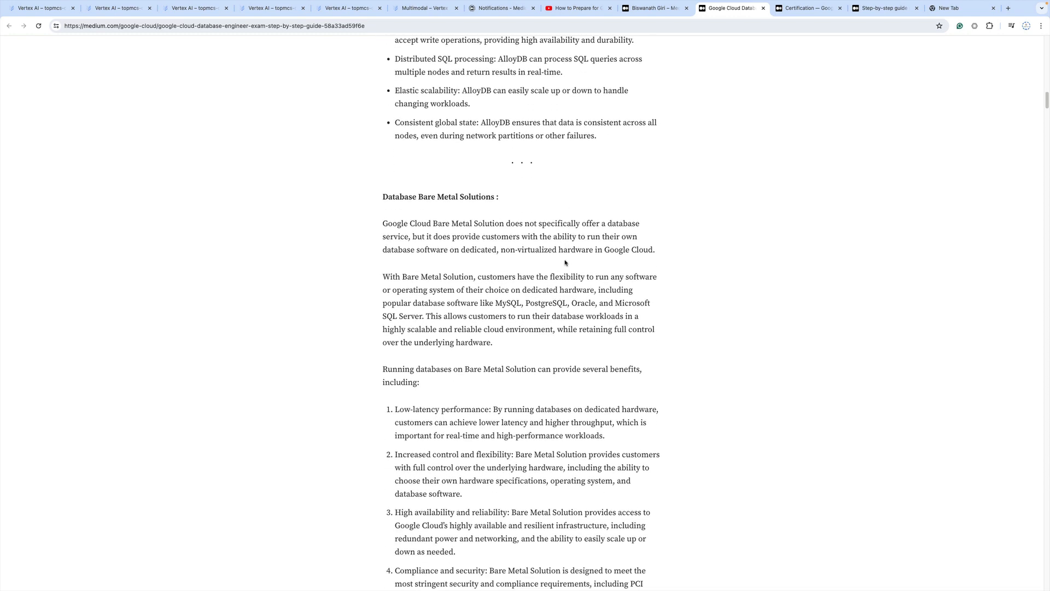
scroll(down, 3)
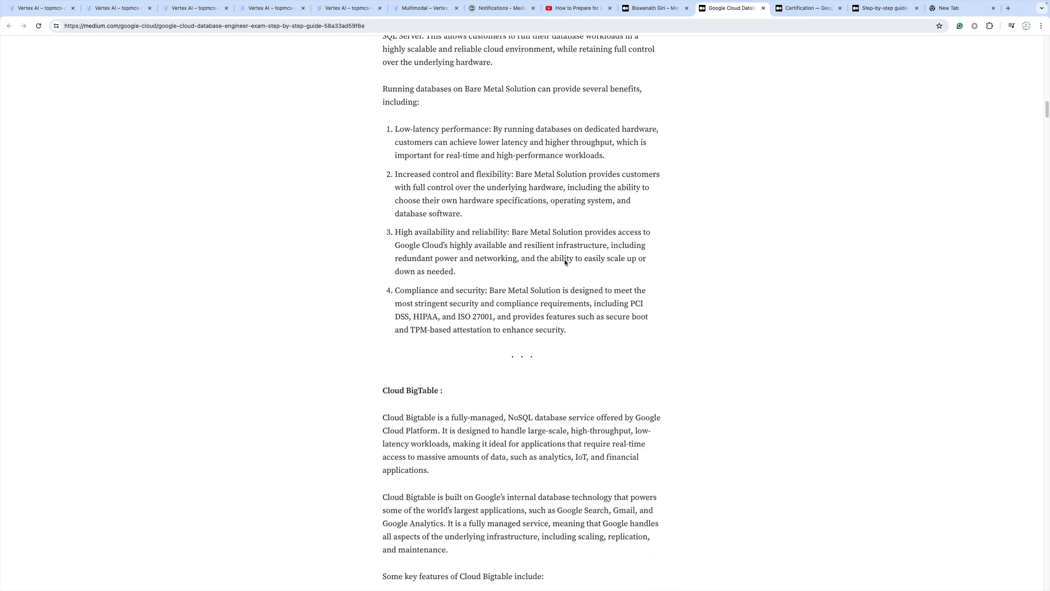
scroll(down, 3)
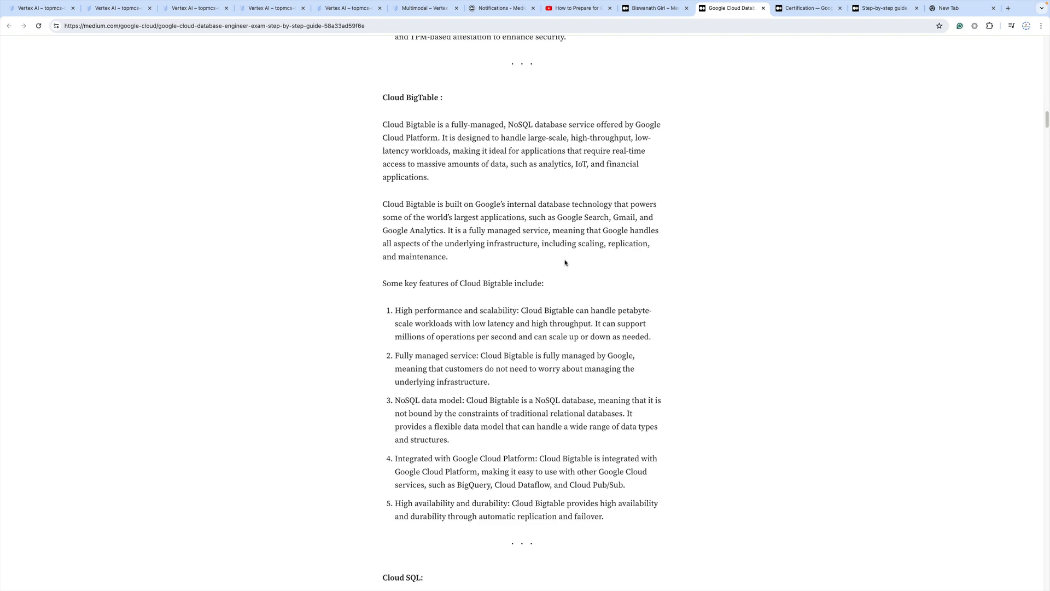
scroll(down, 3)
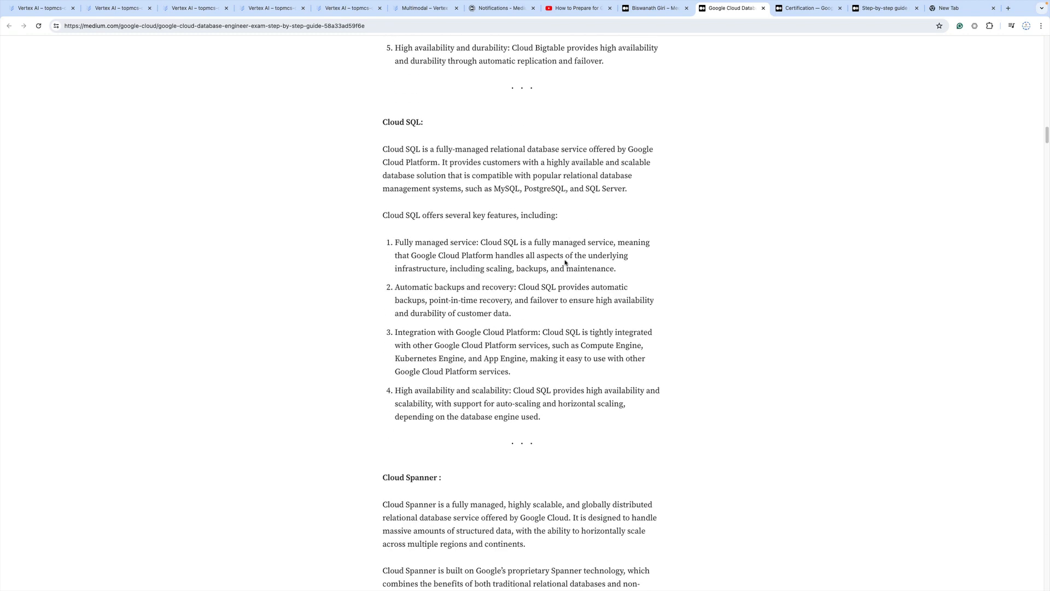
scroll(down, 3)
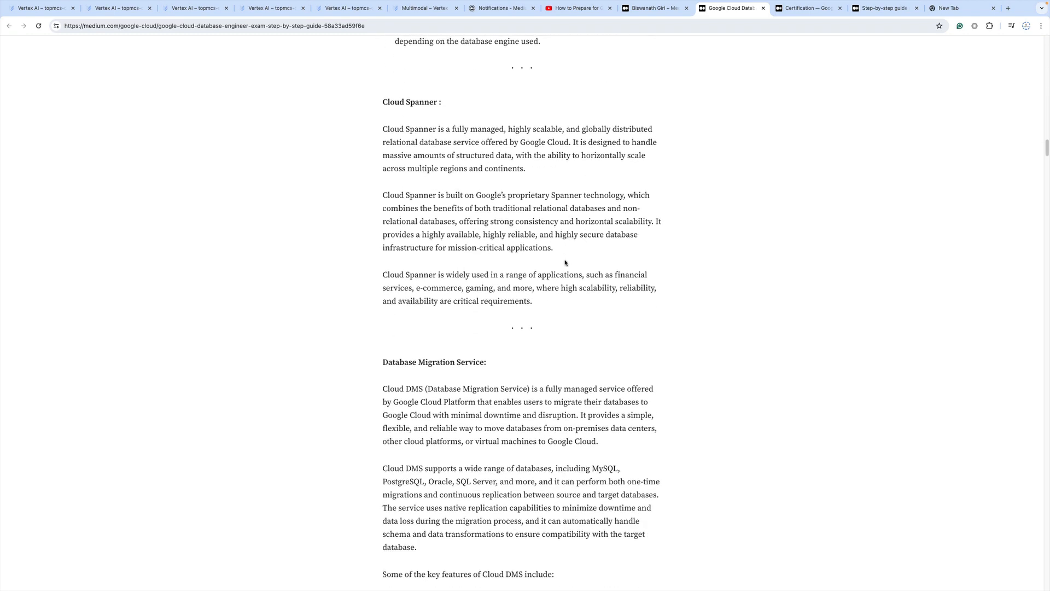
scroll(down, 3)
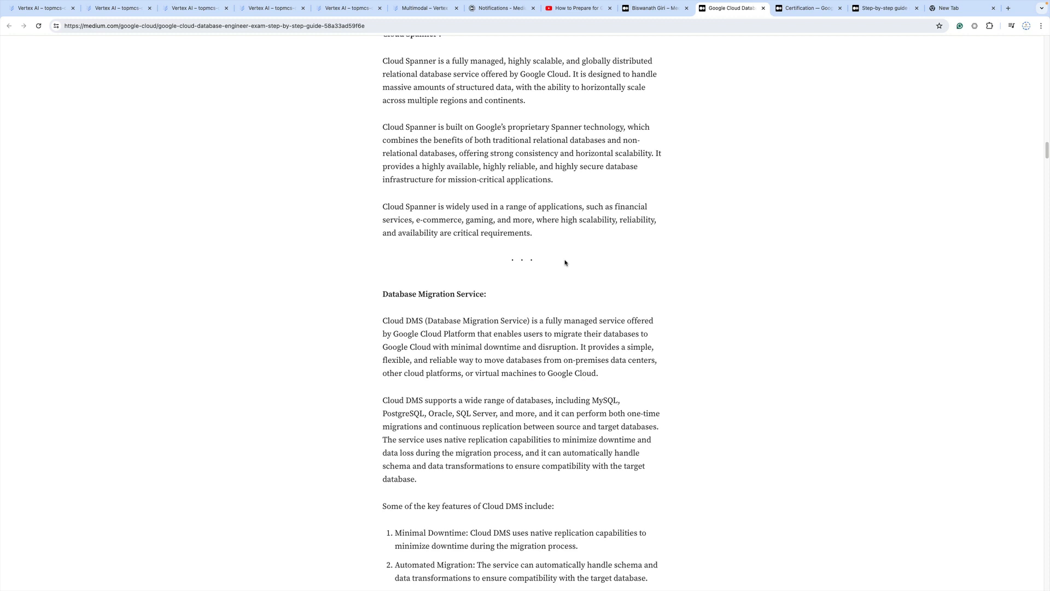
scroll(down, 3)
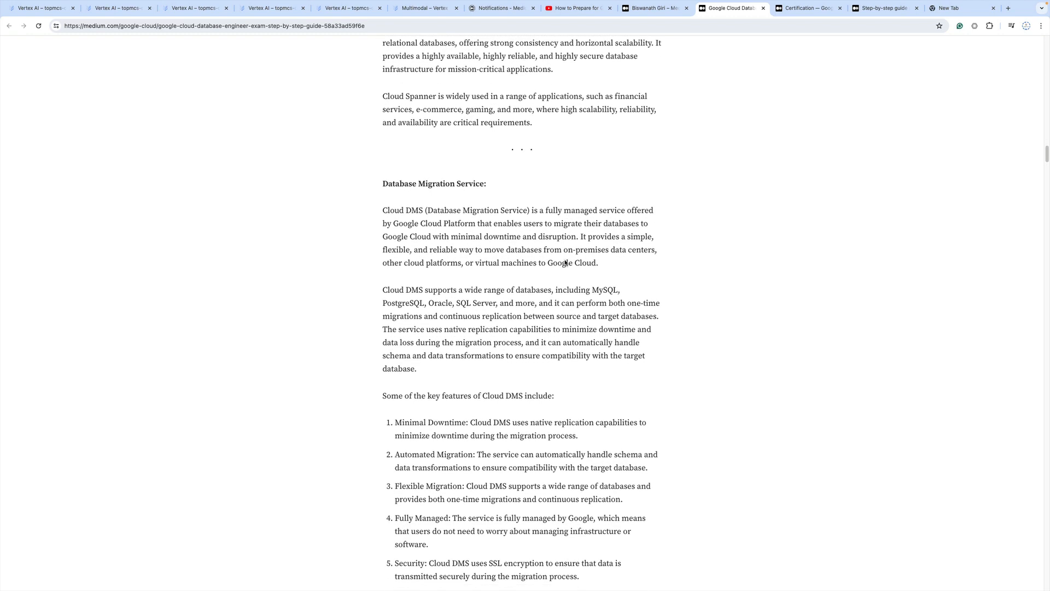
scroll(down, 3)
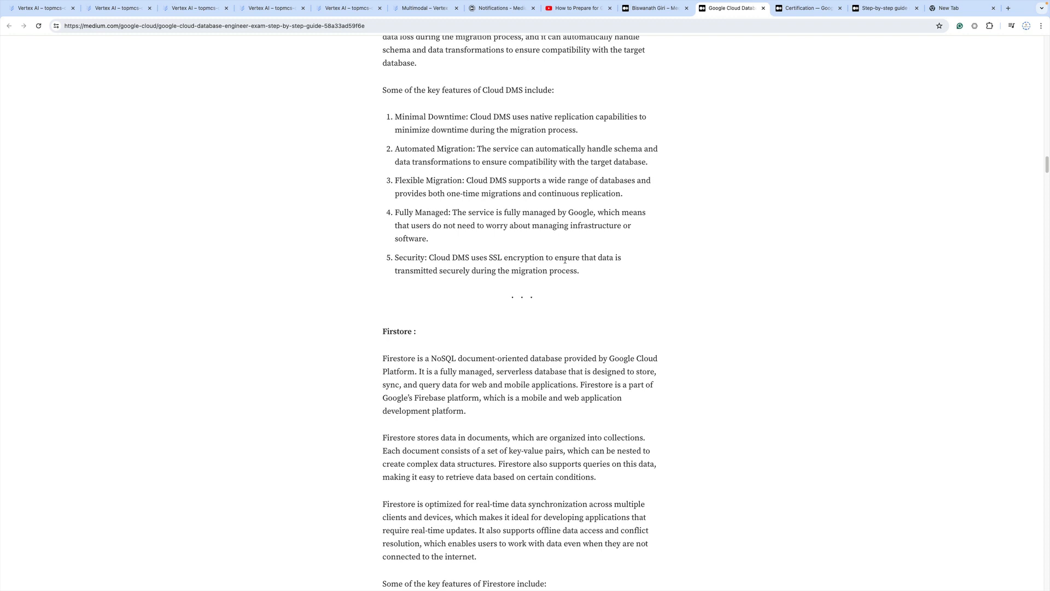
scroll(down, 3)
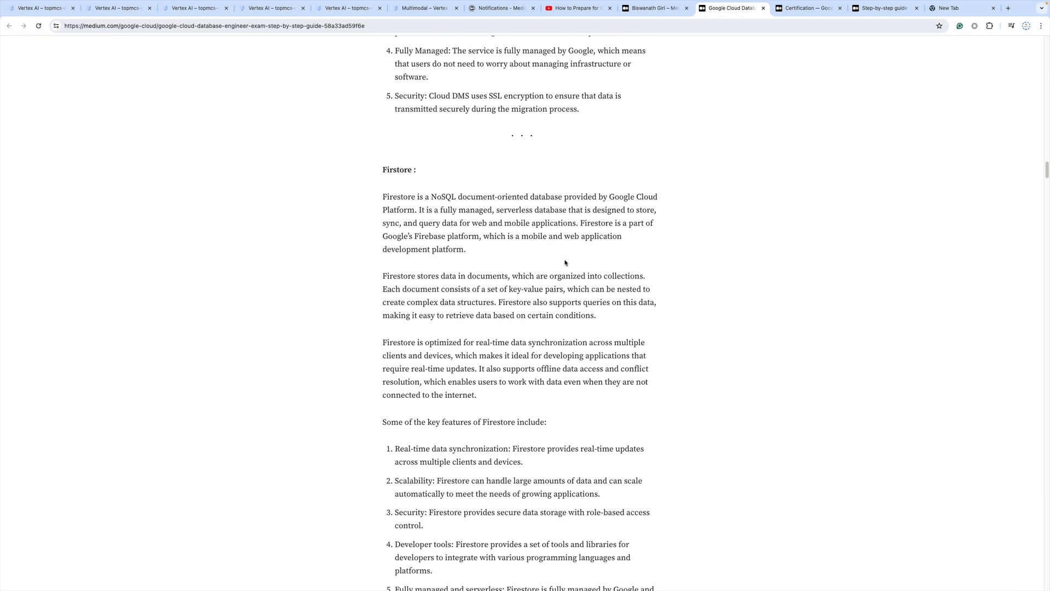
scroll(down, 3)
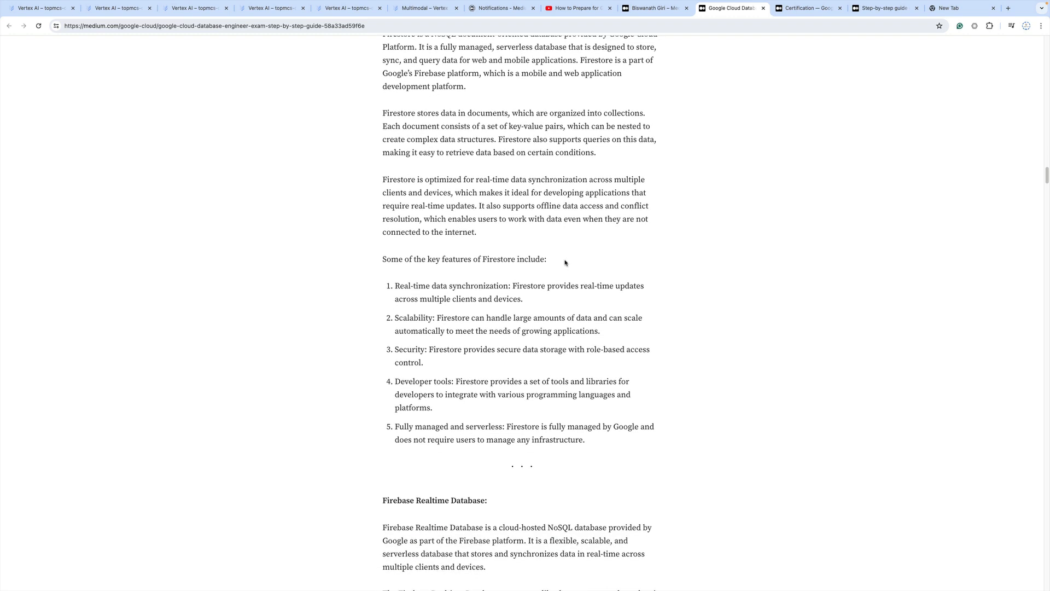
scroll(down, 3)
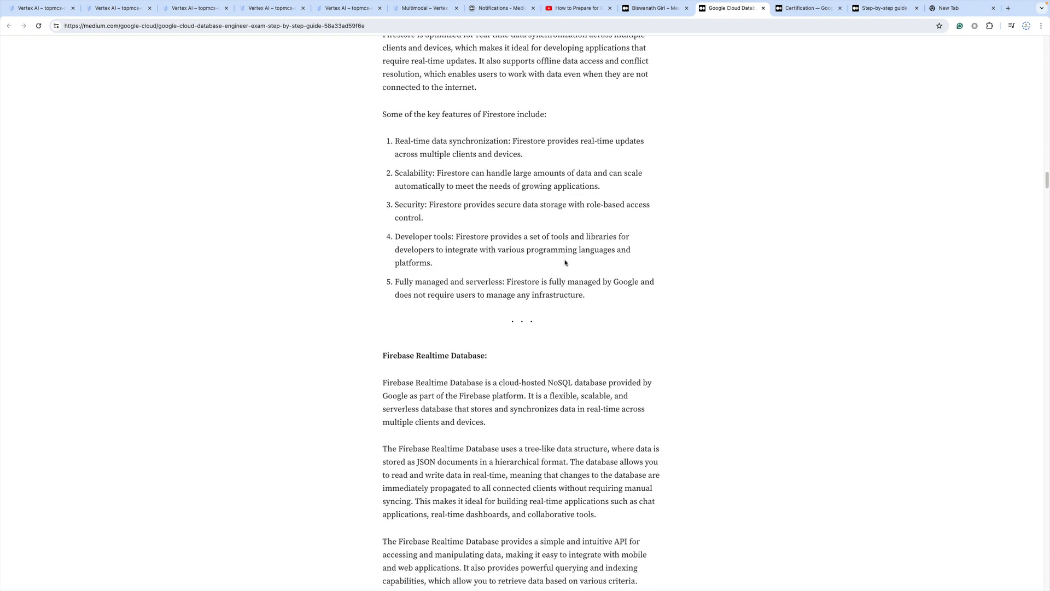
scroll(down, 3)
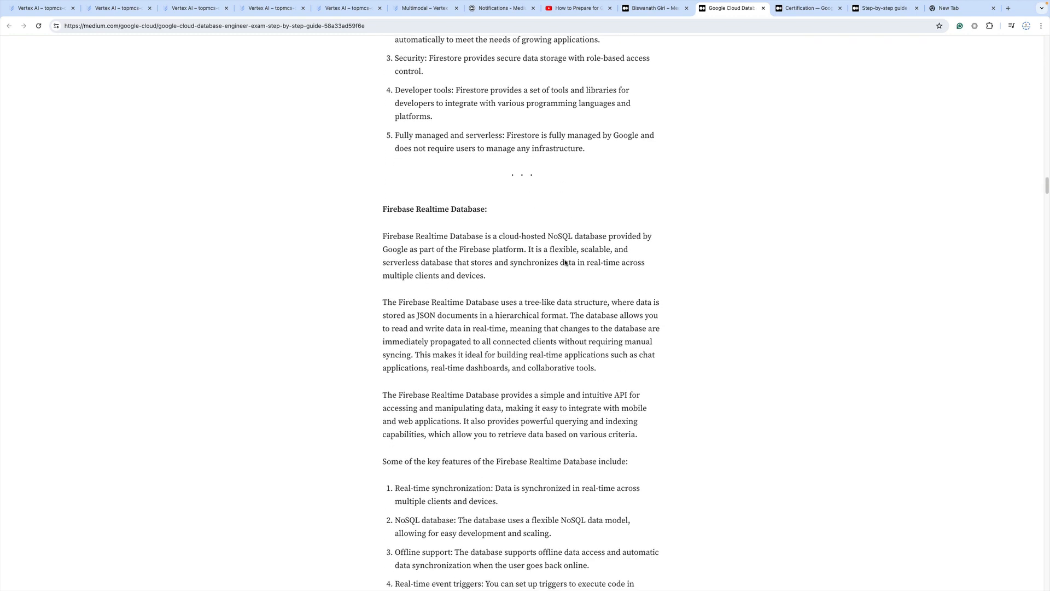
scroll(down, 3)
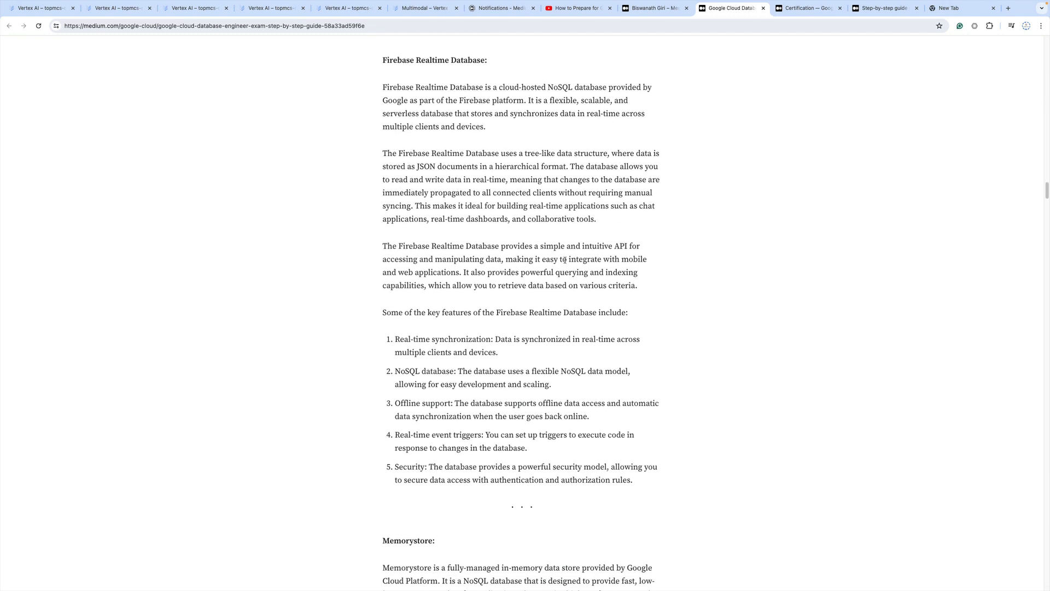
scroll(down, 3)
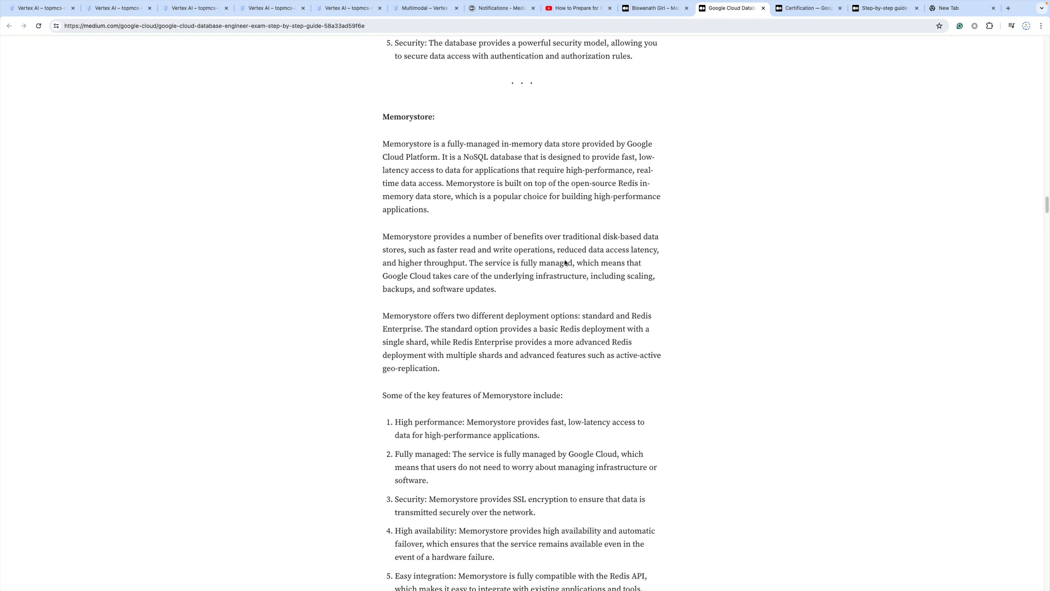
scroll(down, 3)
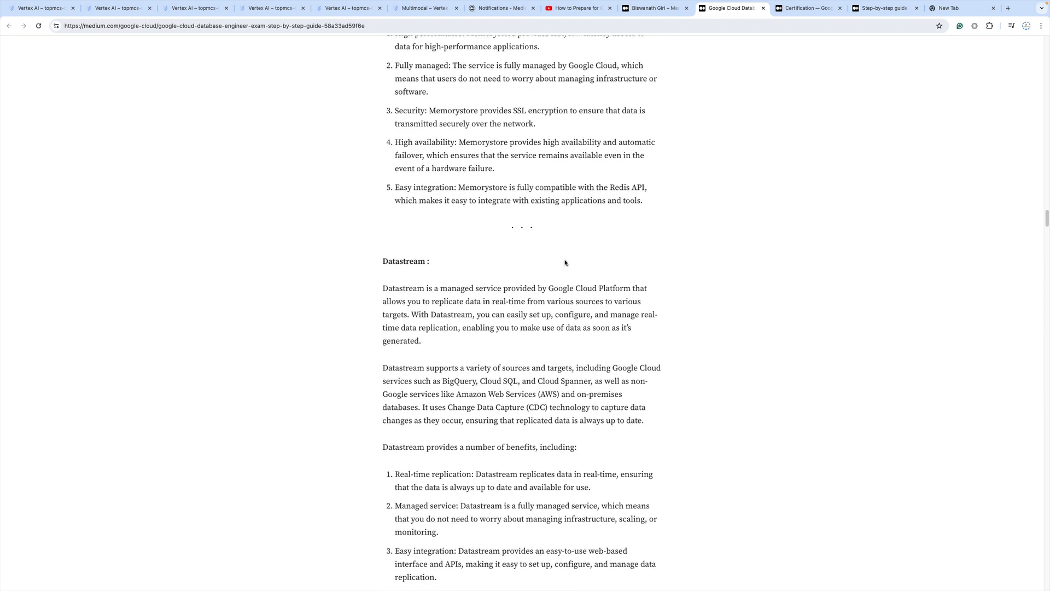
scroll(down, 3)
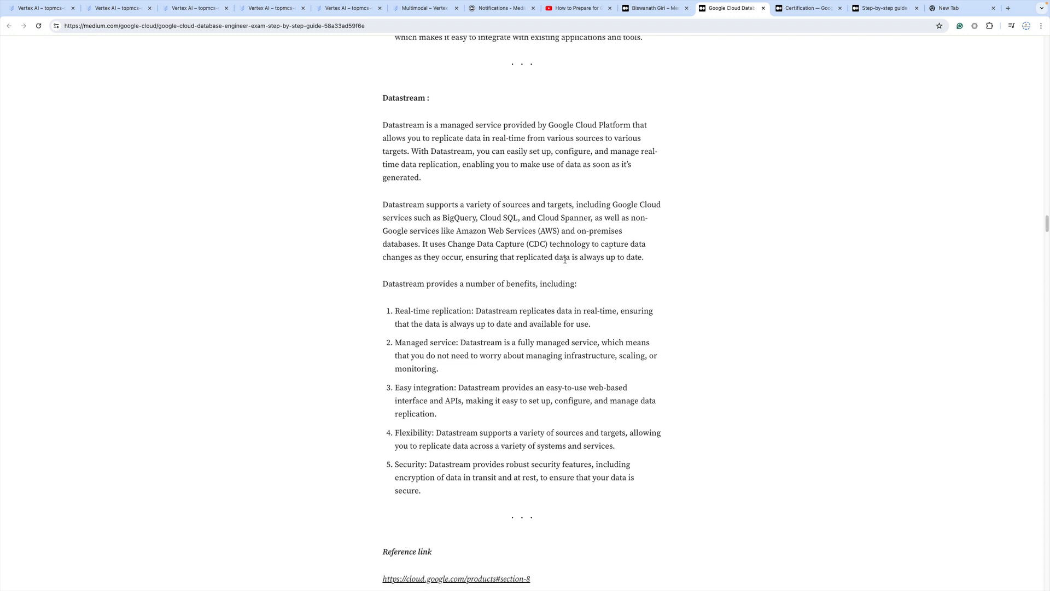
scroll(down, 3)
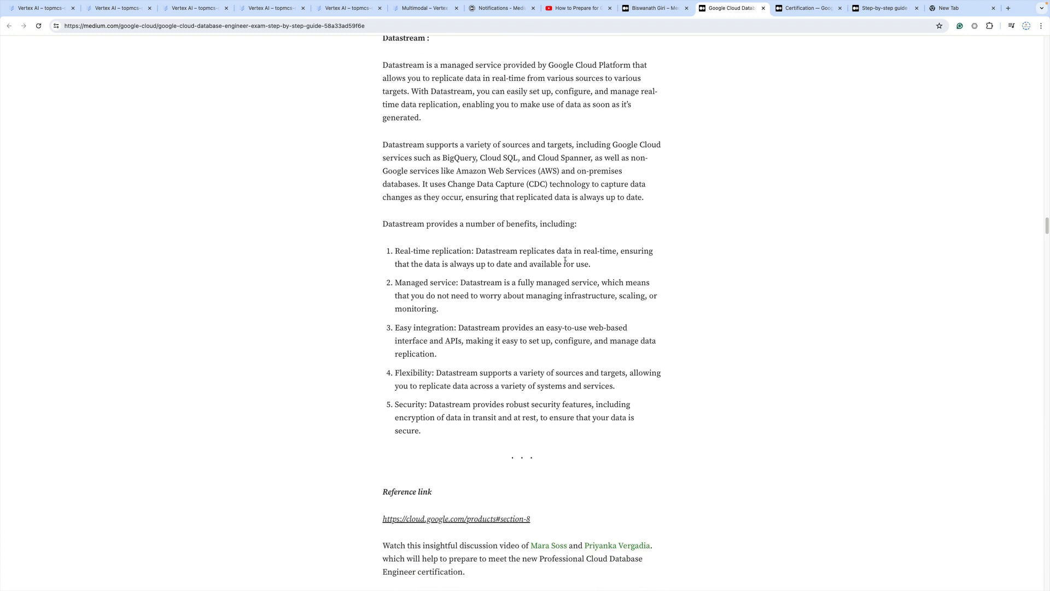
Step: Scroll past the YouTube embed and learning path courses to the scalable database key points
scroll(down, 3)
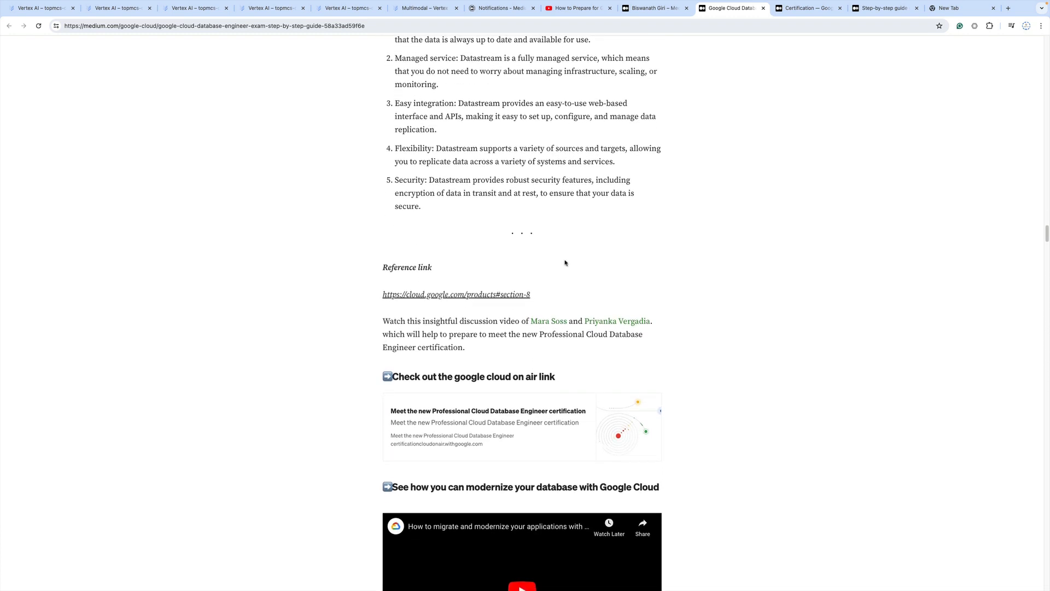
scroll(down, 3)
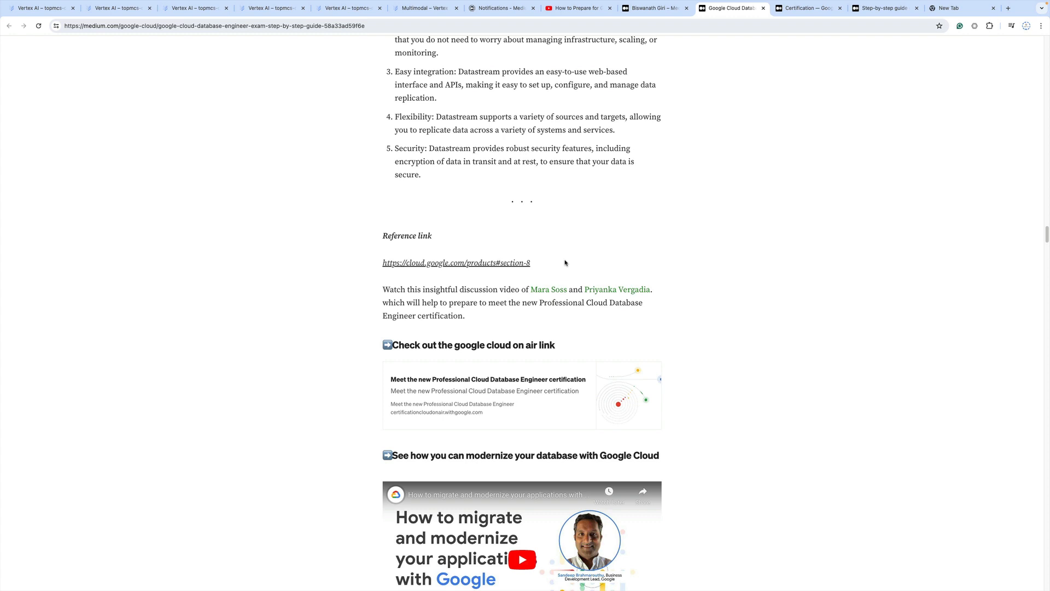
scroll(down, 3)
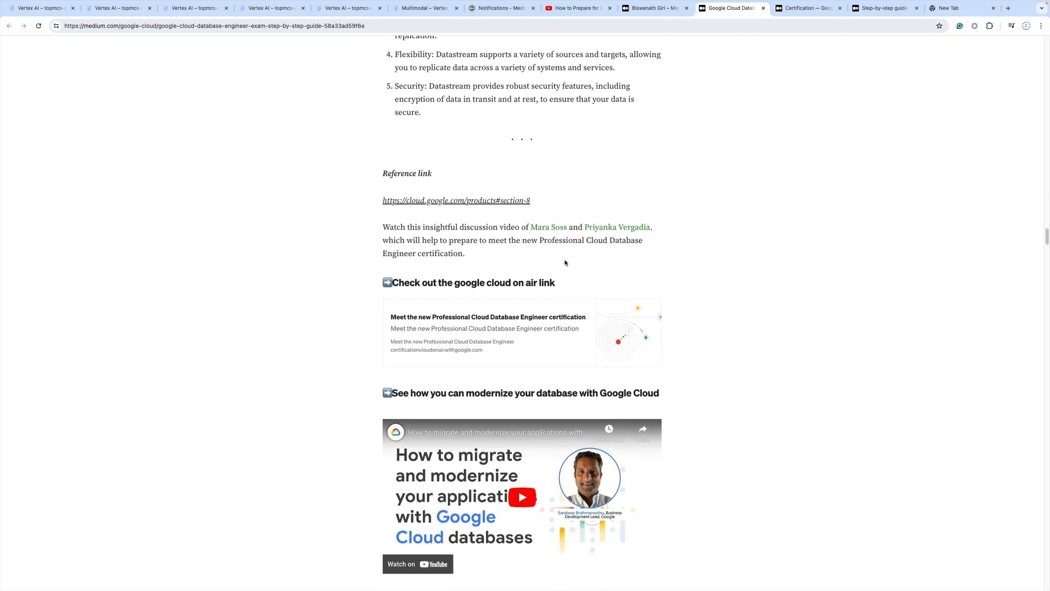
scroll(down, 3)
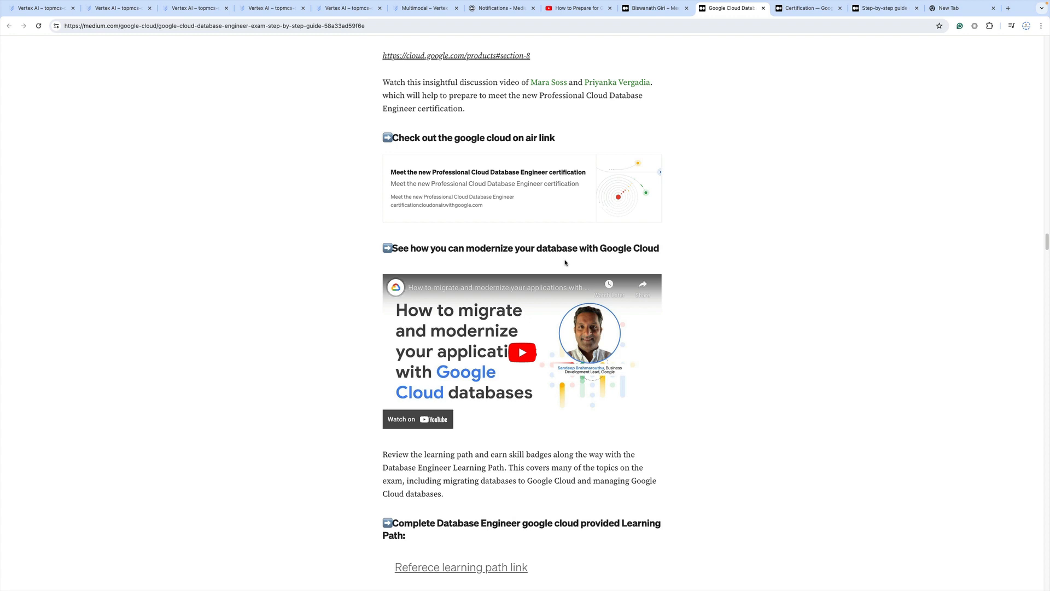
scroll(down, 3)
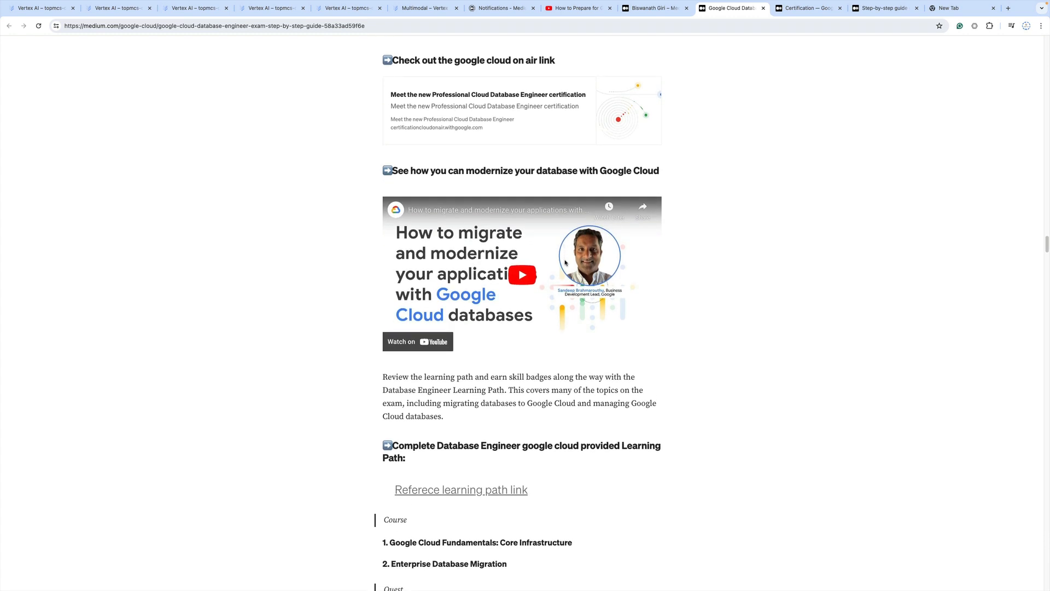
scroll(down, 3)
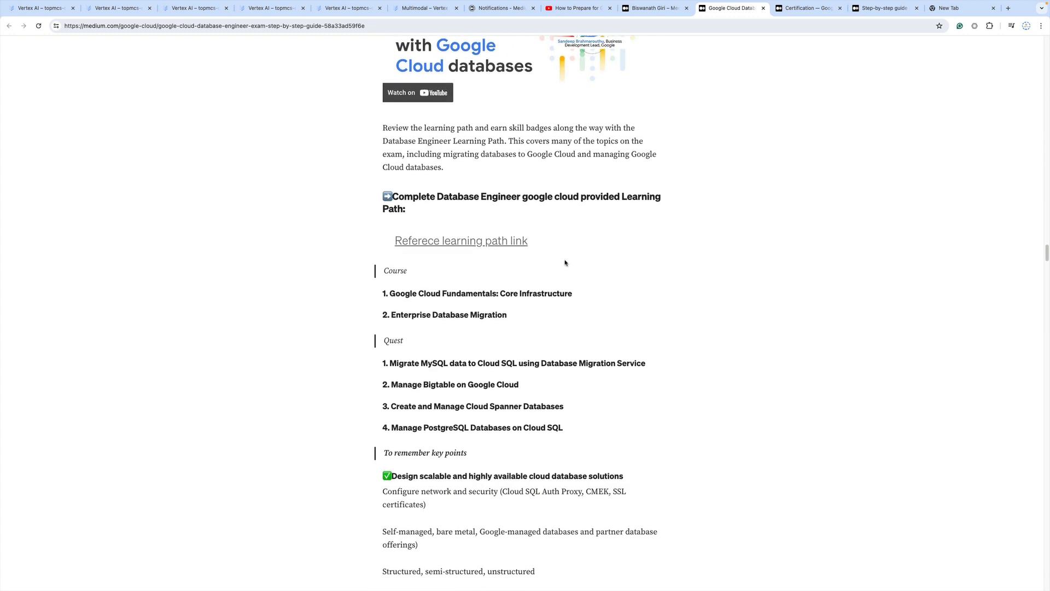
scroll(down, 3)
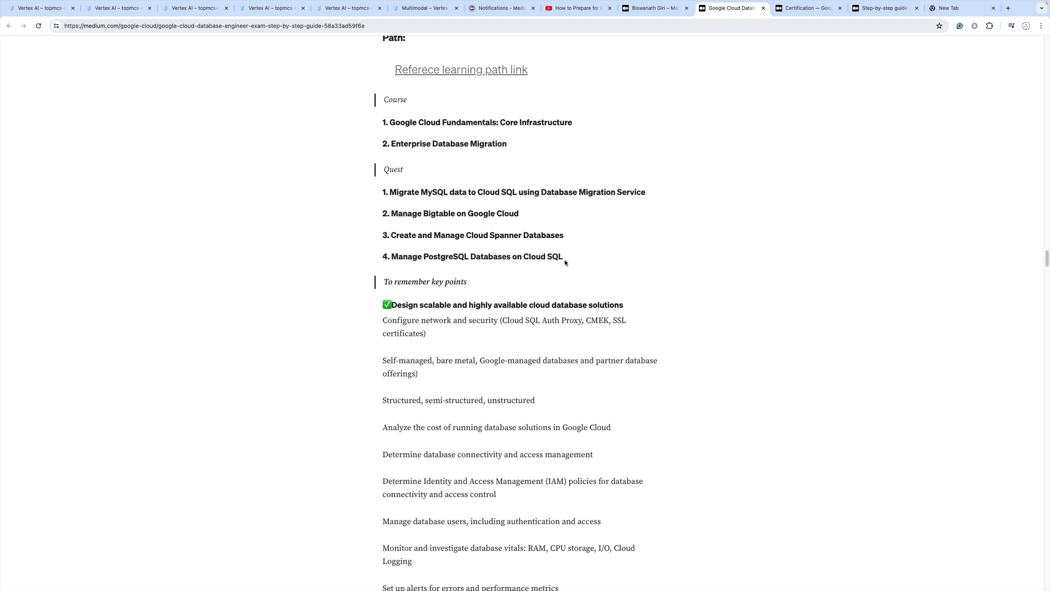
scroll(down, 3)
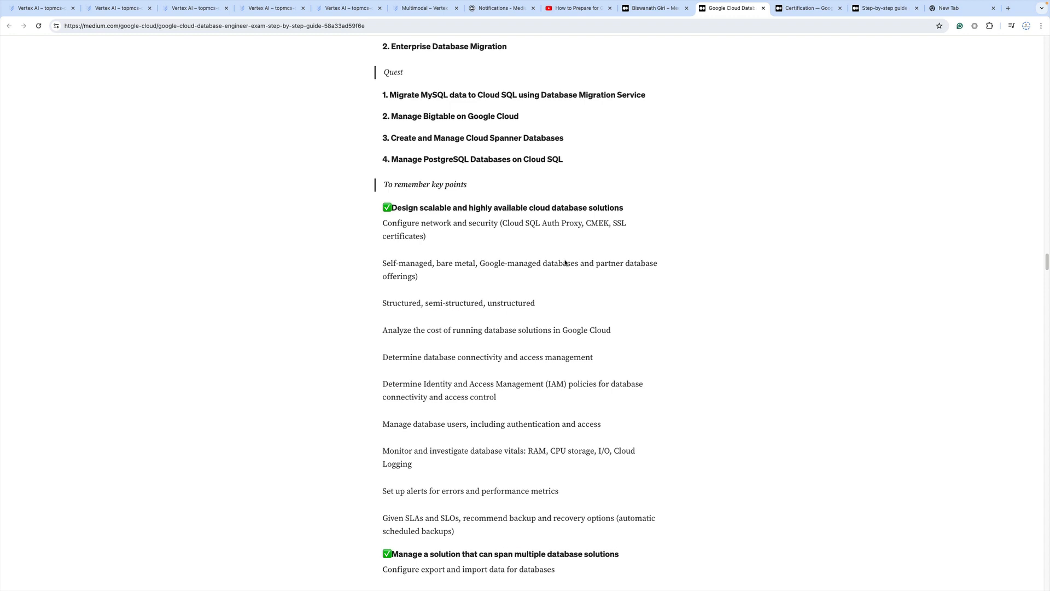
Step: Scroll through migration and high-availability key points to the Cloud Spanner deep dive
scroll(down, 3)
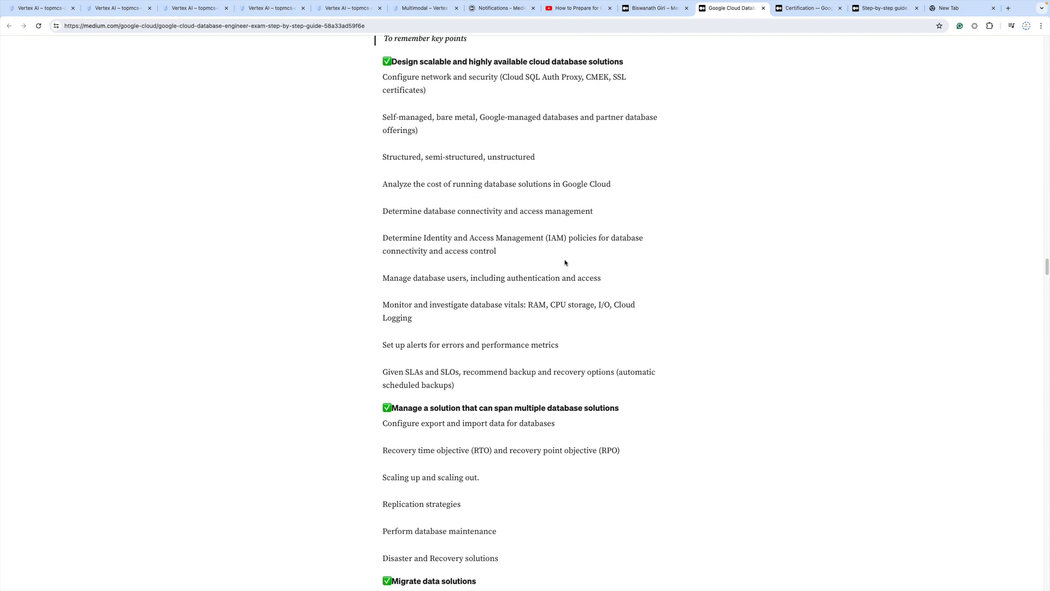
scroll(down, 3)
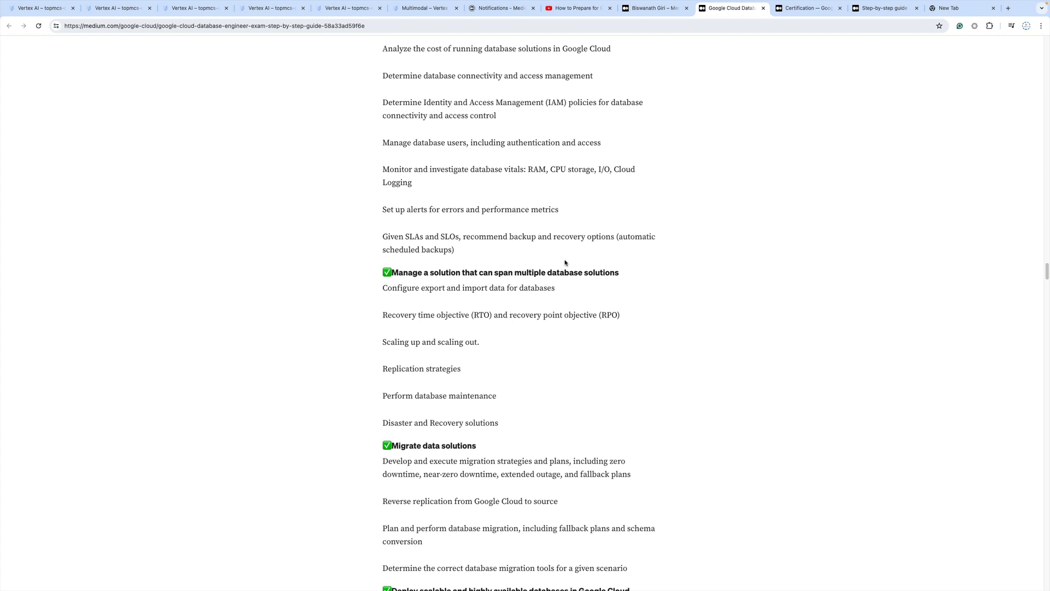
scroll(down, 3)
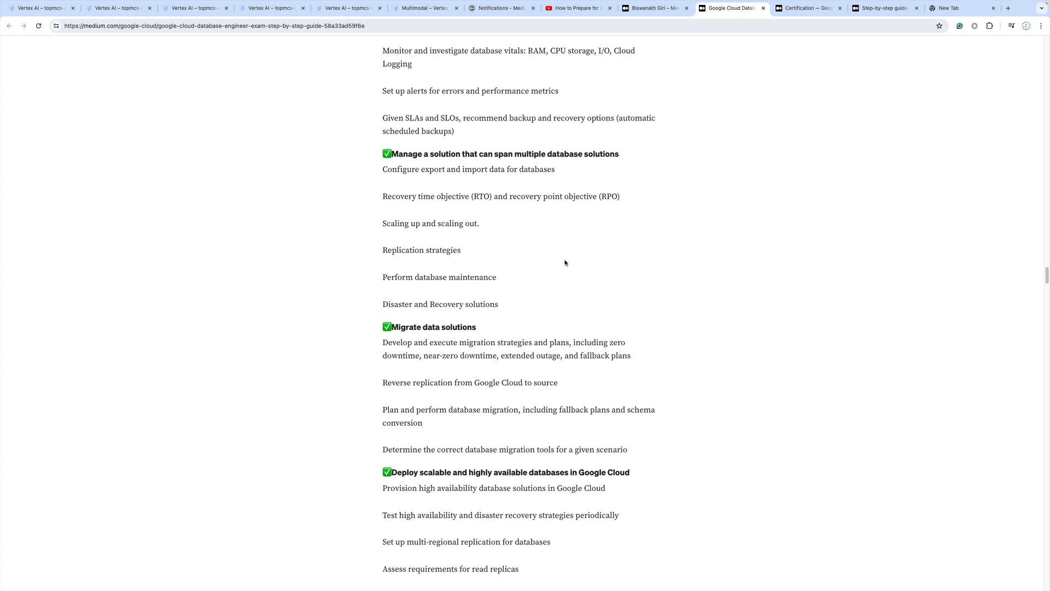
scroll(down, 3)
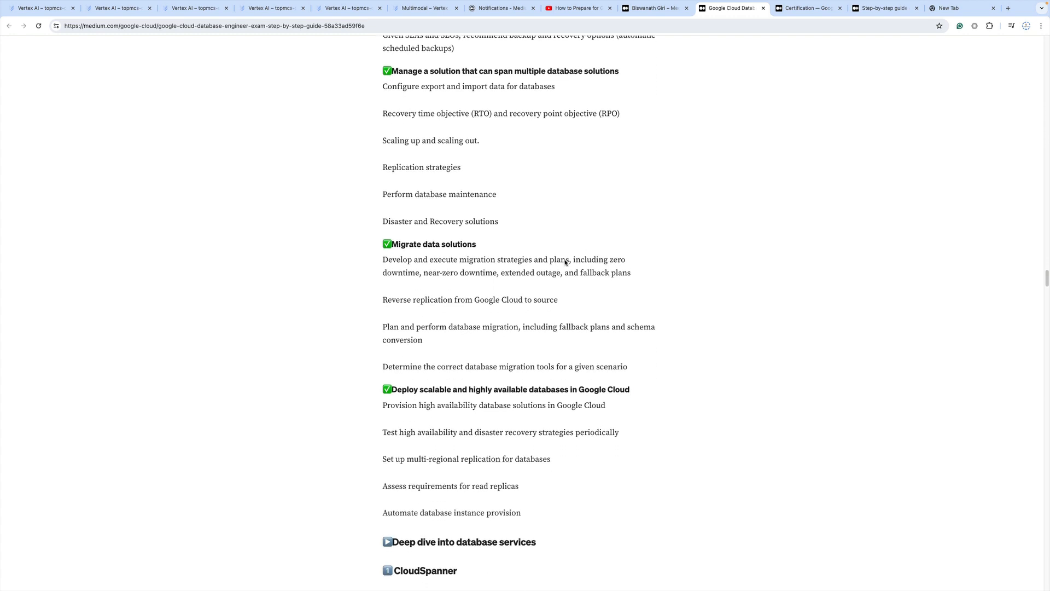
scroll(down, 3)
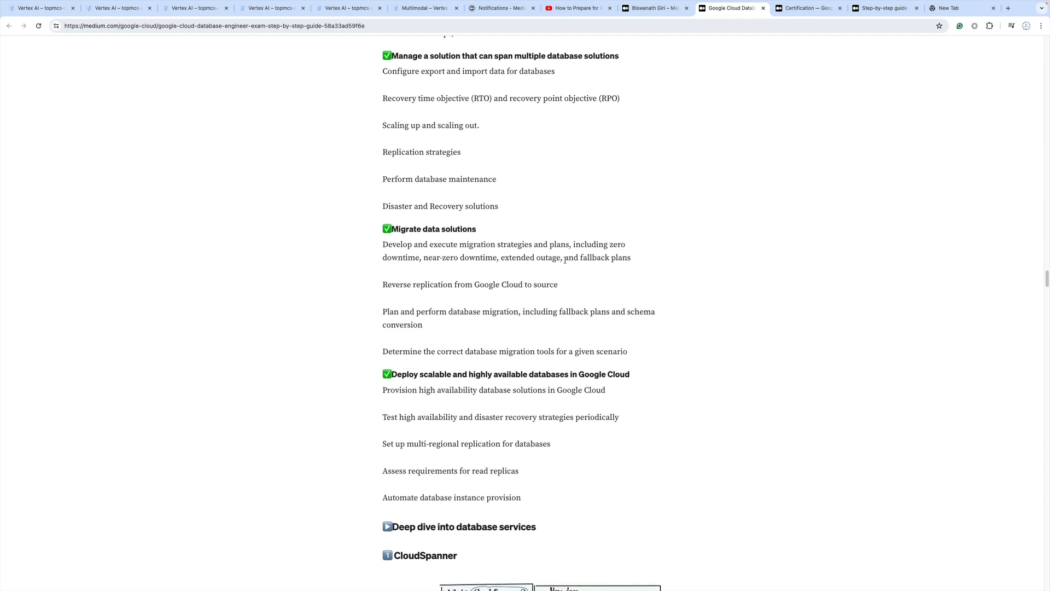
scroll(down, 3)
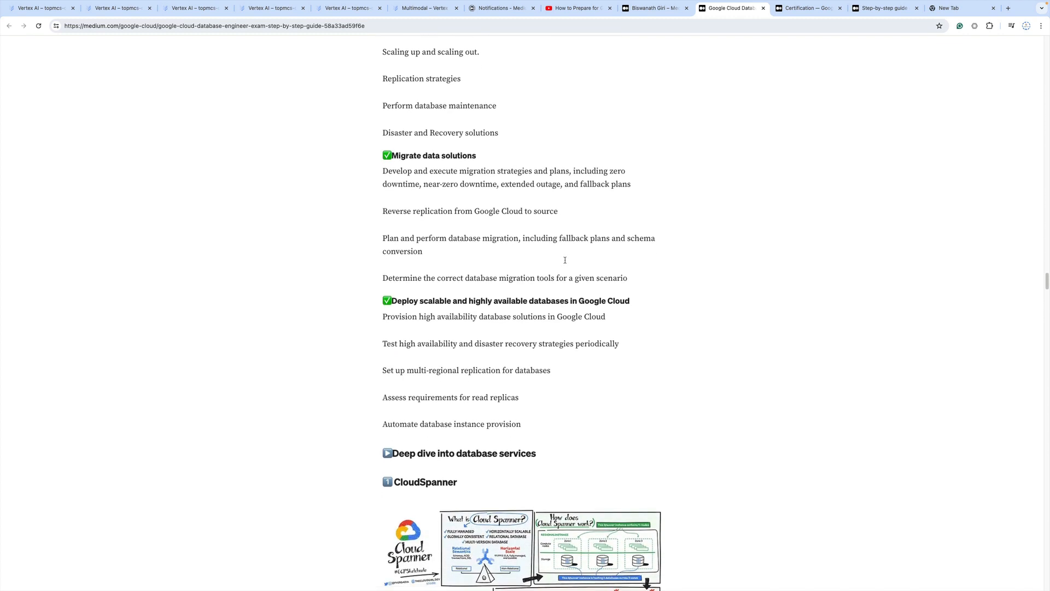
Step: Scroll past the Bigtable, Firestore, Datastream and Memorystore sketchnotes to 'Which database should I use?'
scroll(down, 3)
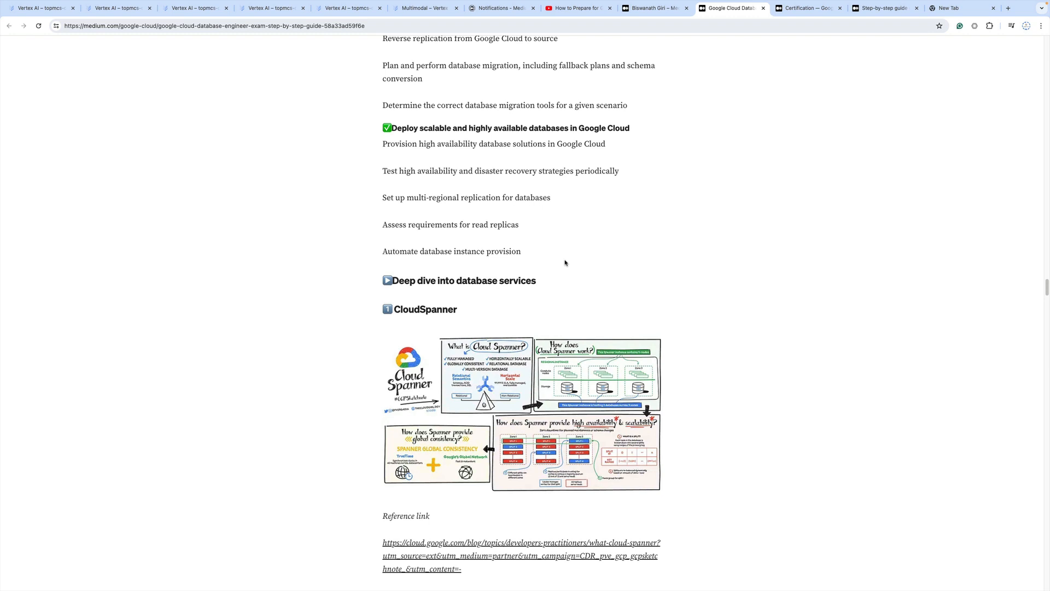
scroll(down, 3)
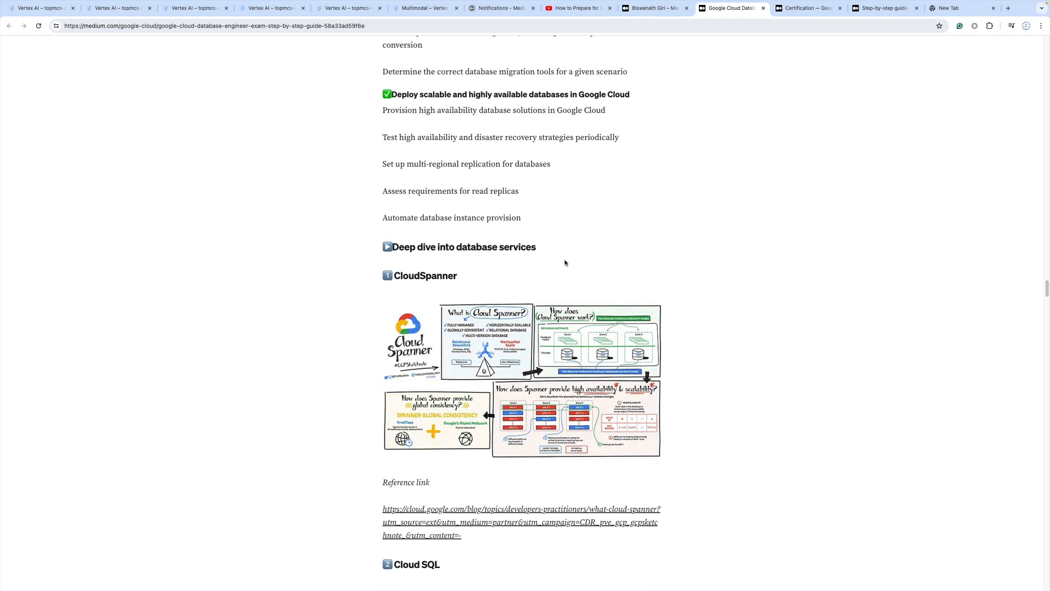
scroll(down, 3)
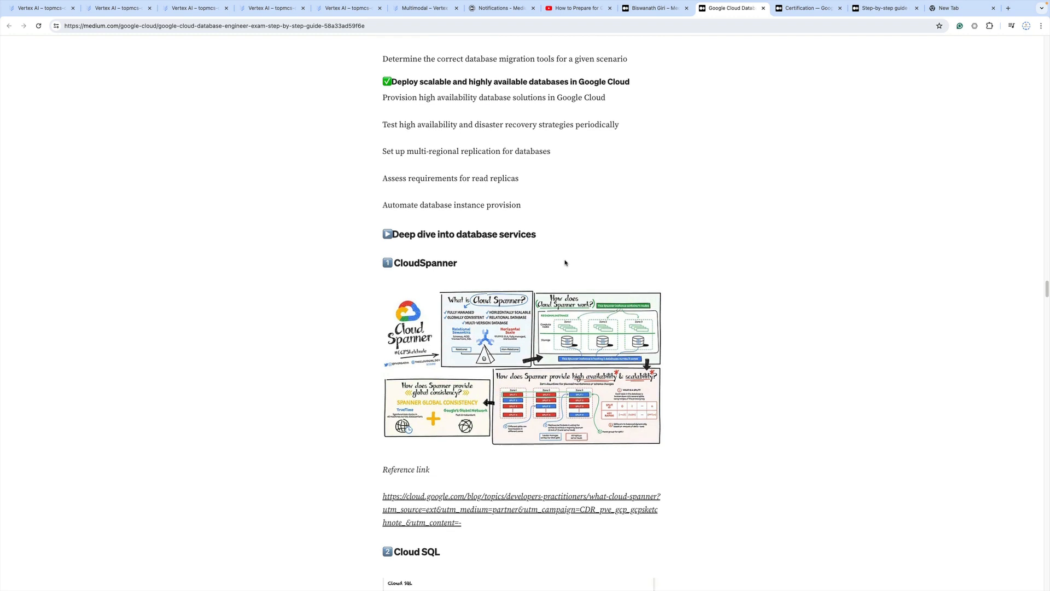
scroll(down, 3)
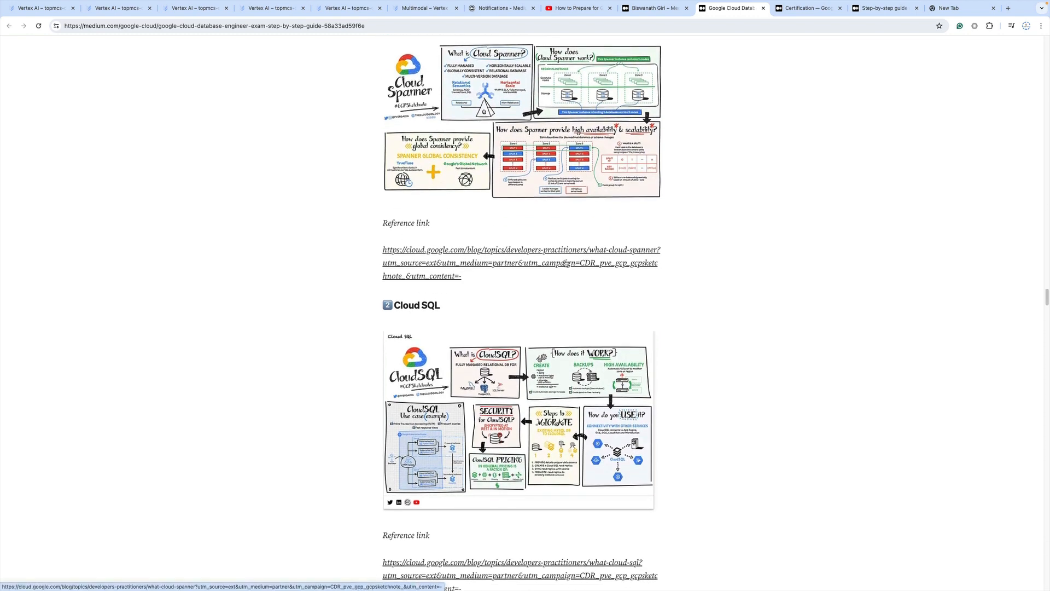
scroll(down, 3)
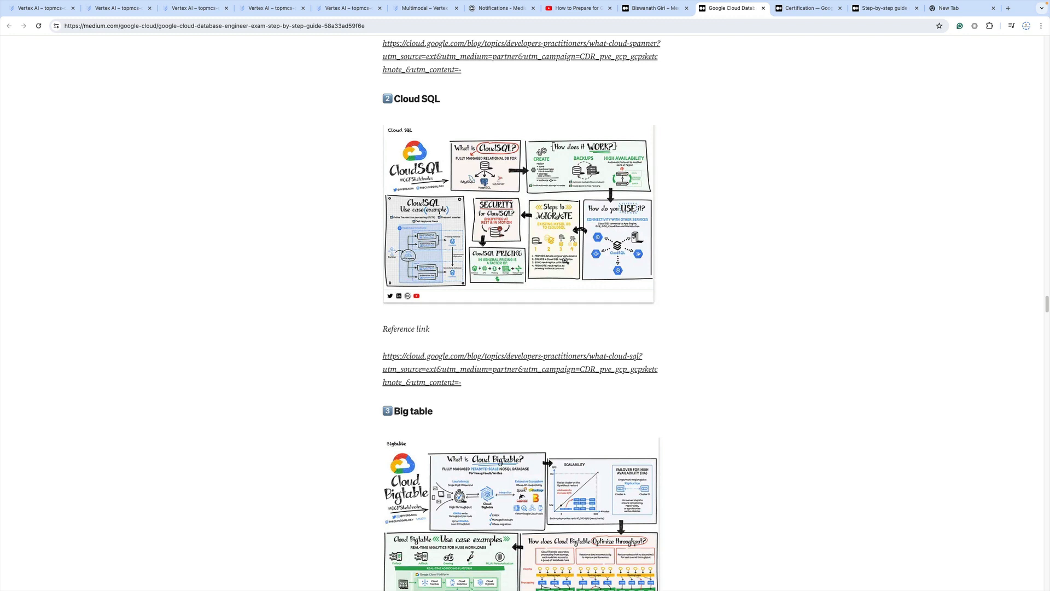
scroll(down, 3)
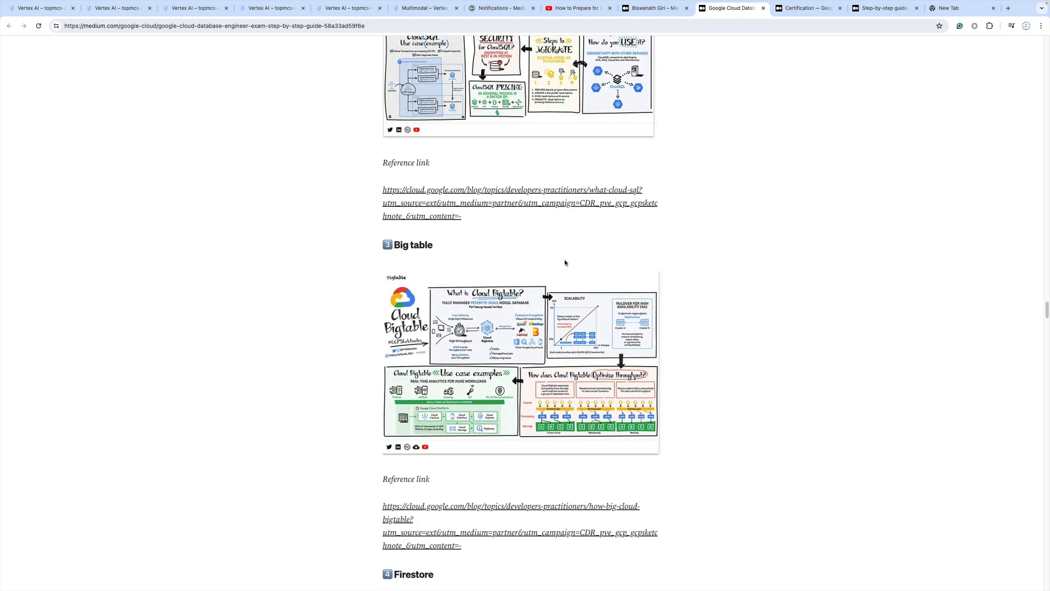
scroll(down, 3)
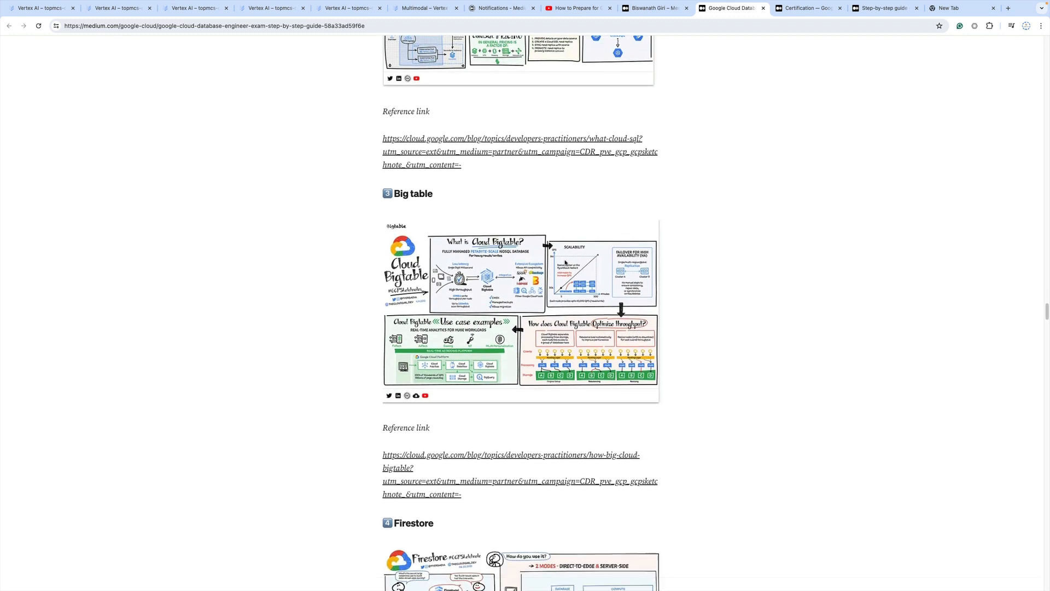
scroll(down, 3)
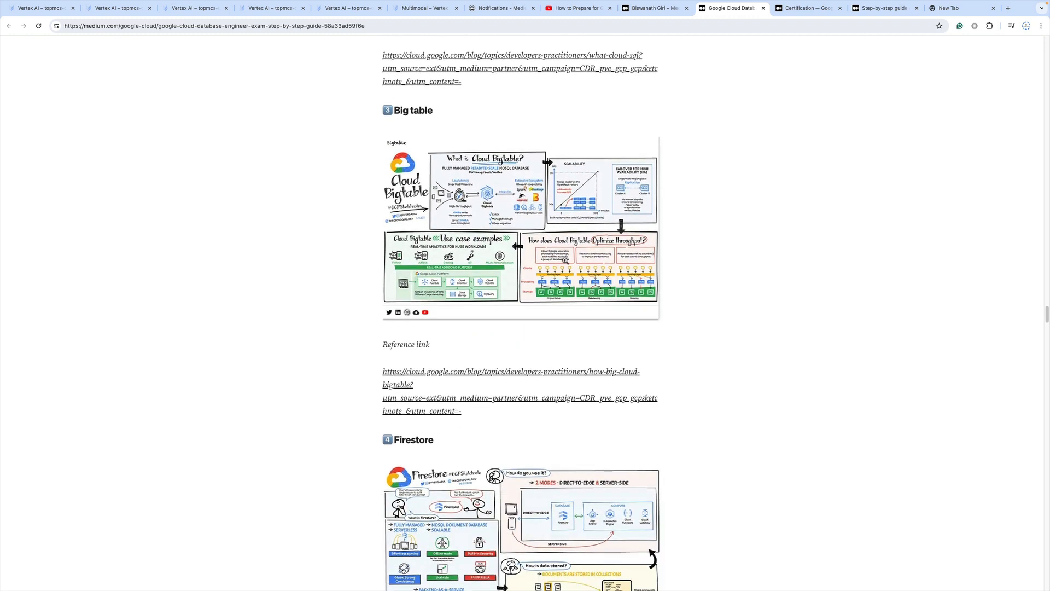
scroll(down, 3)
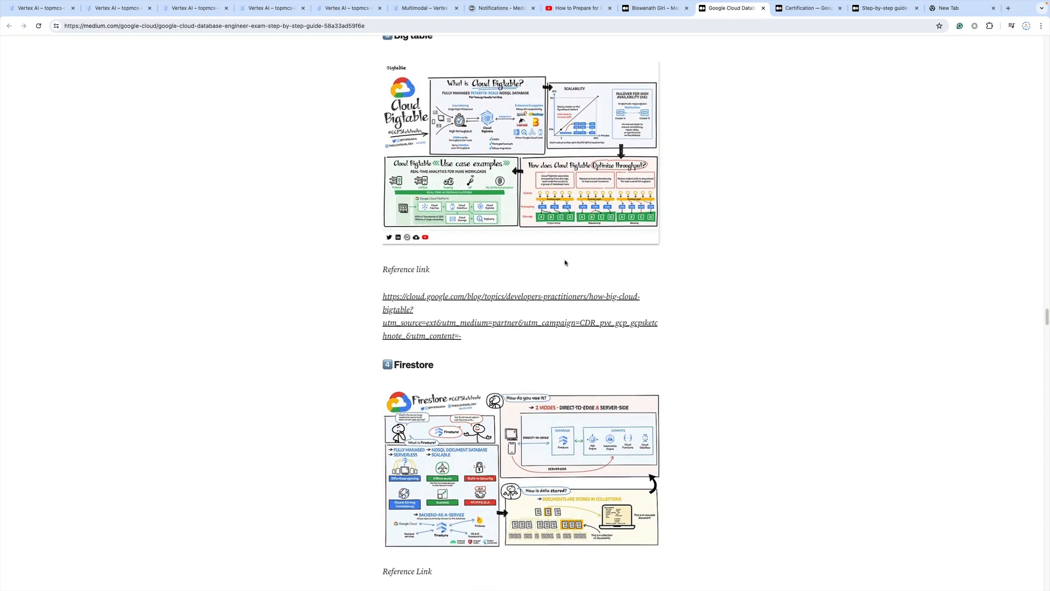
scroll(down, 3)
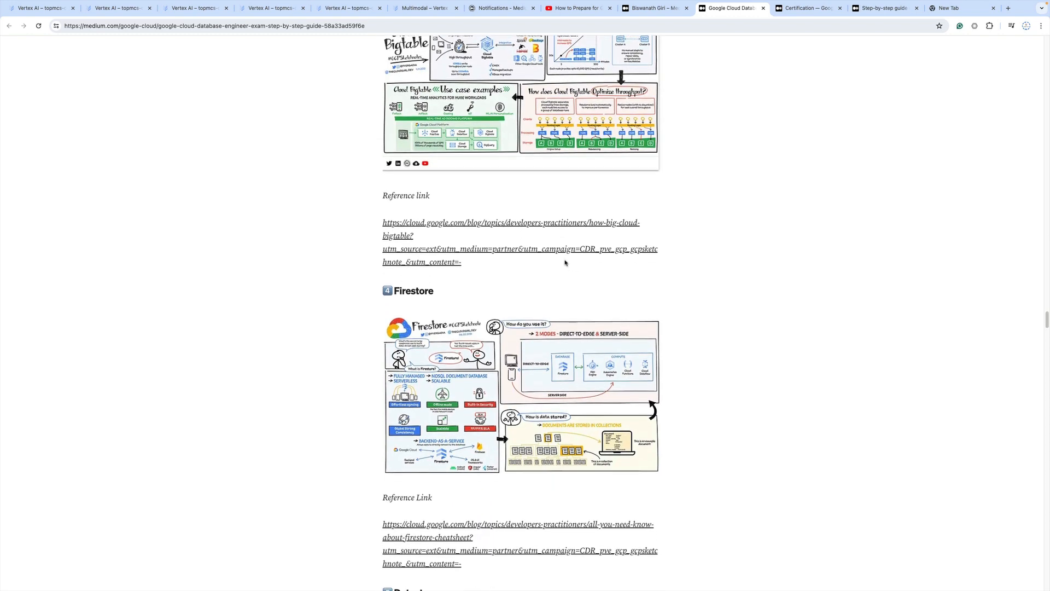
scroll(down, 3)
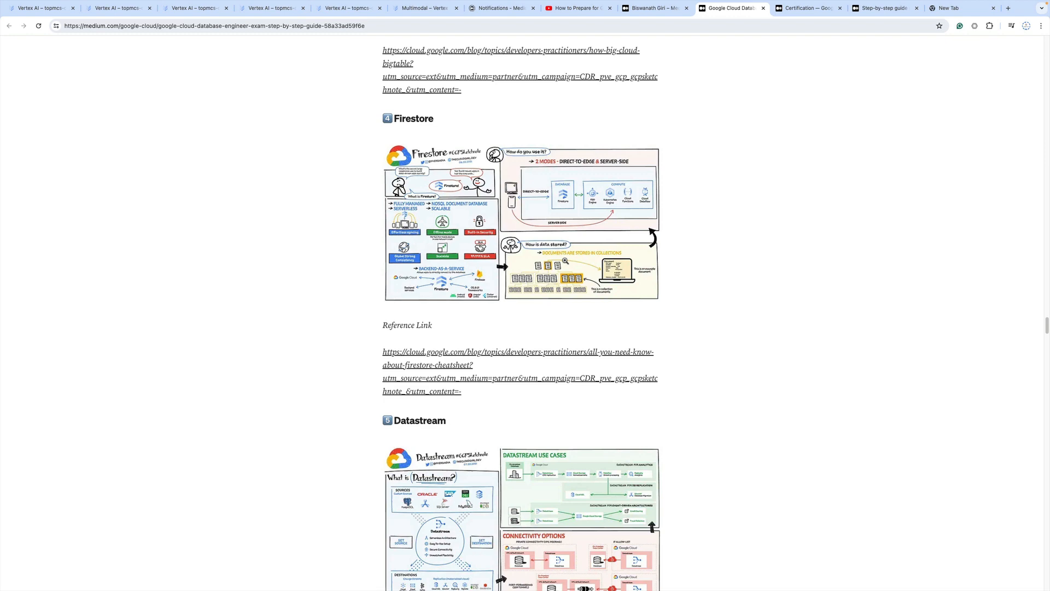
scroll(down, 3)
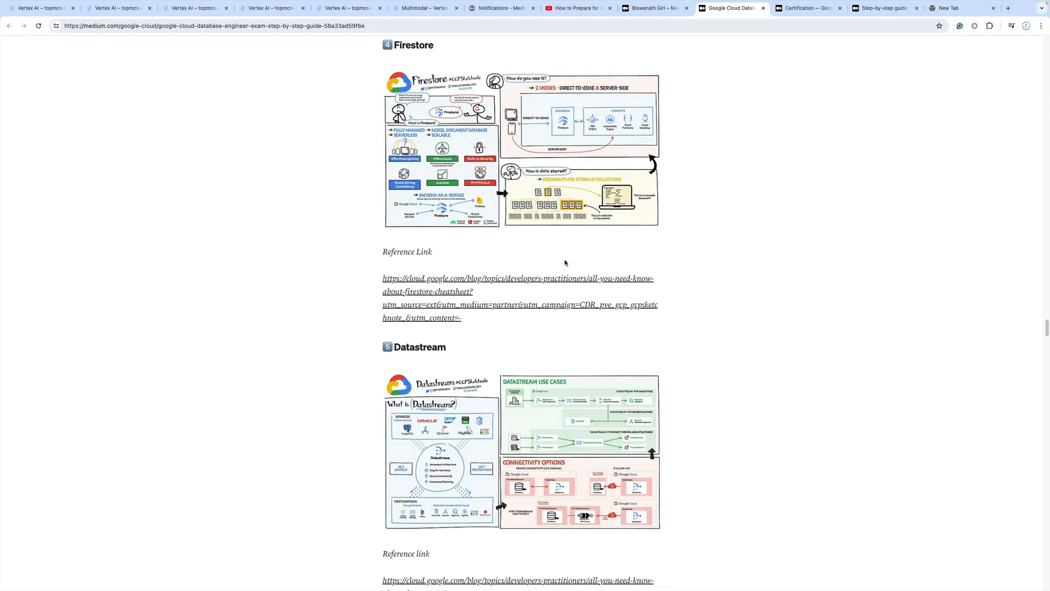
scroll(down, 3)
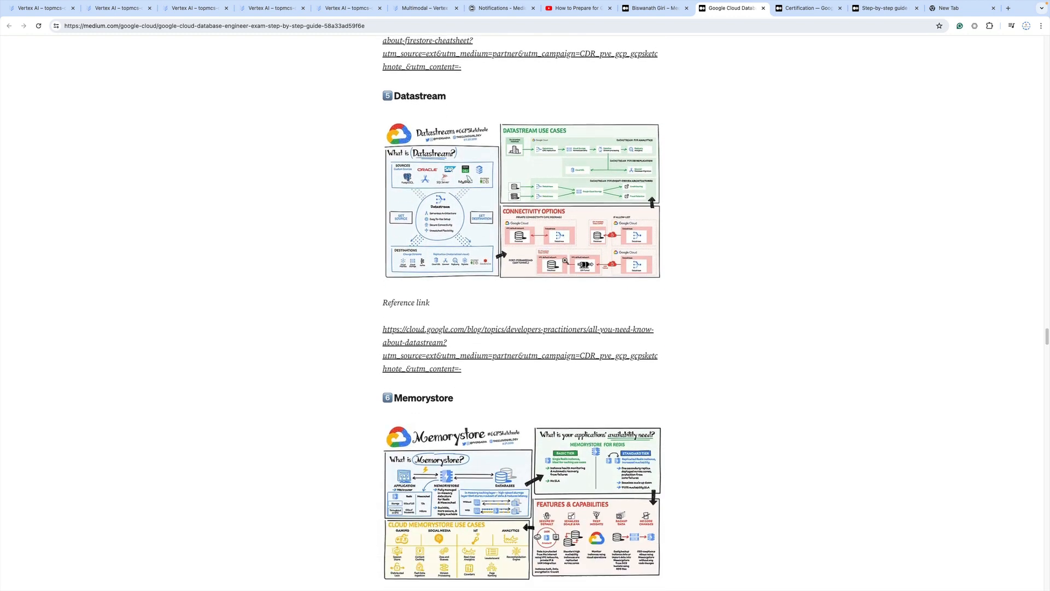
scroll(down, 3)
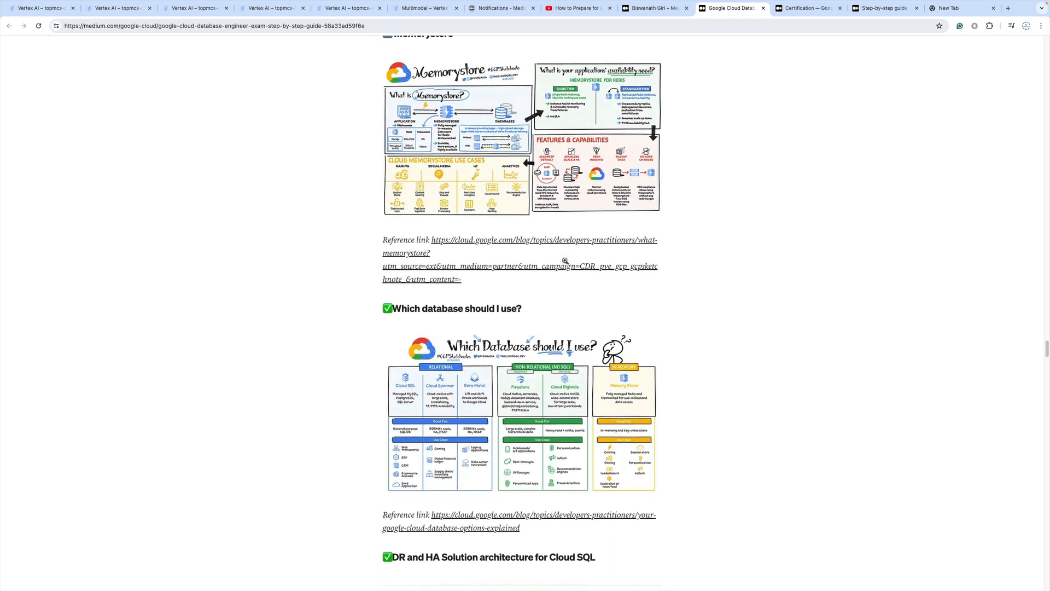
Step: Scroll through Options 1–6, costing, export/import and AlloyDB migrations to the managed services slides
scroll(down, 3)
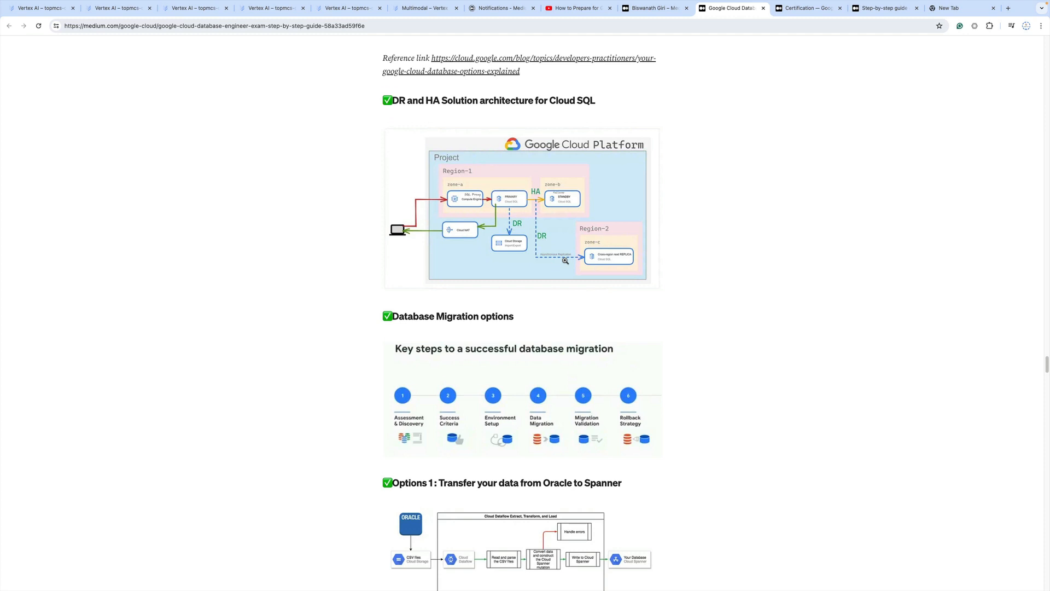
scroll(down, 3)
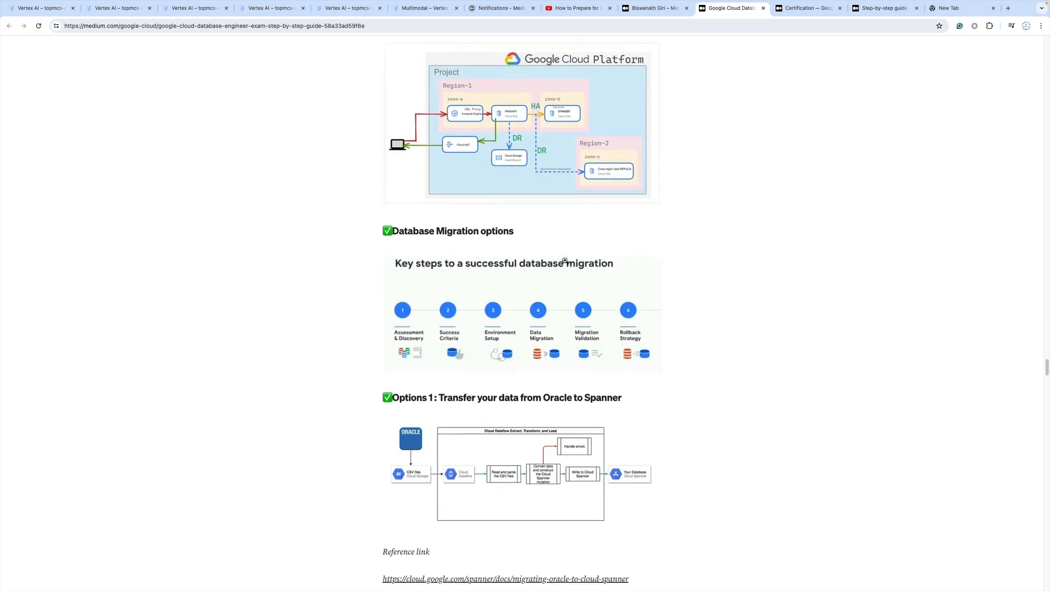
scroll(down, 3)
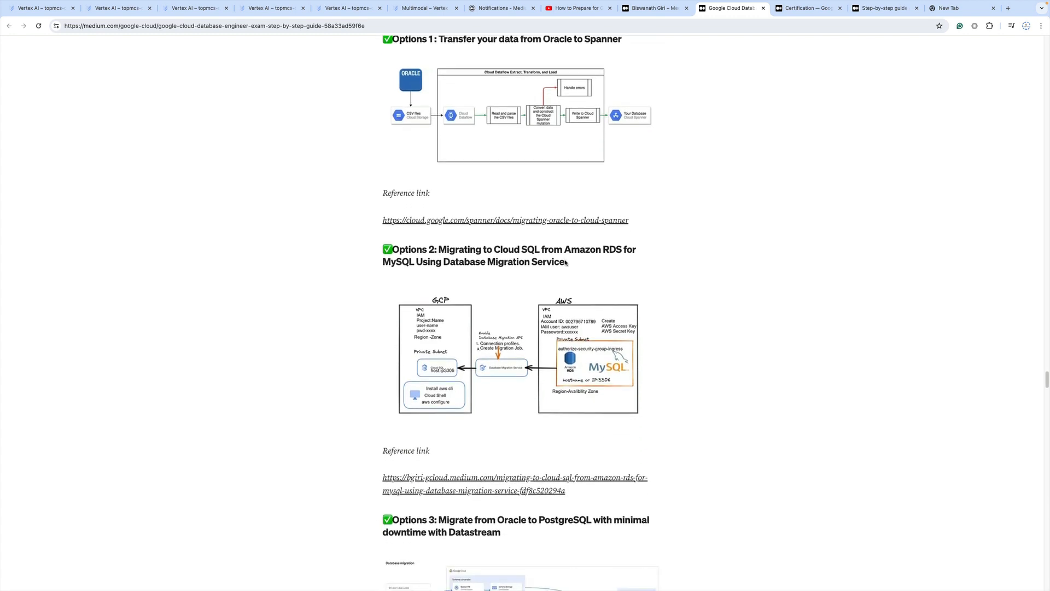
scroll(down, 3)
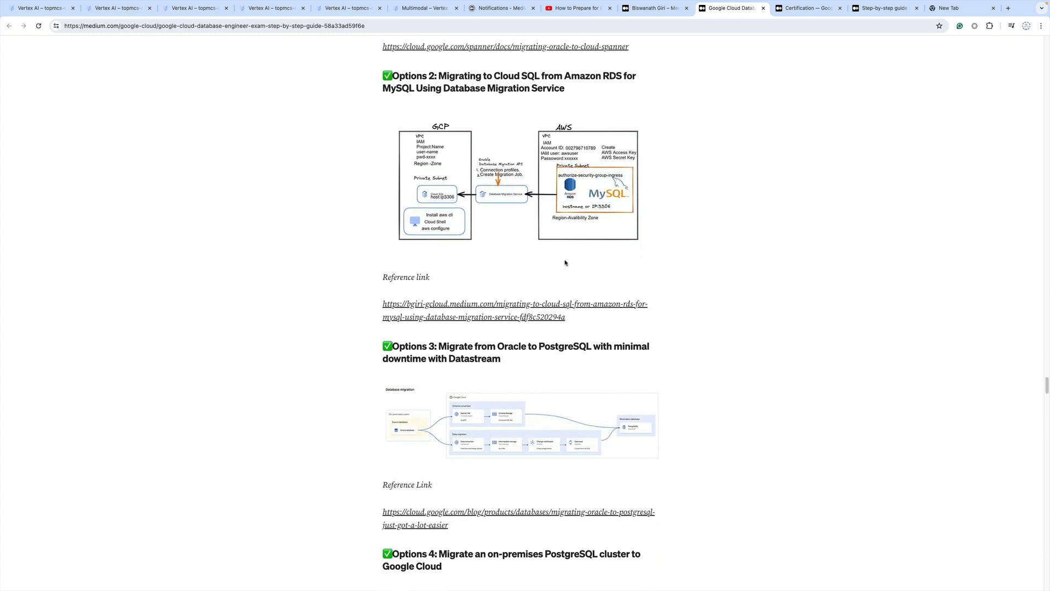
scroll(down, 3)
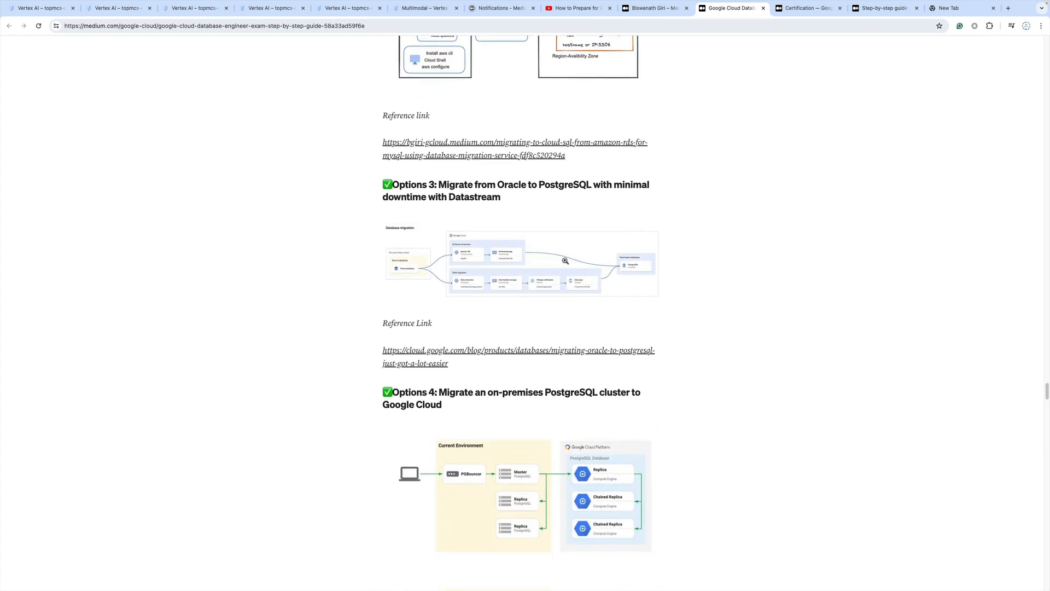
scroll(down, 3)
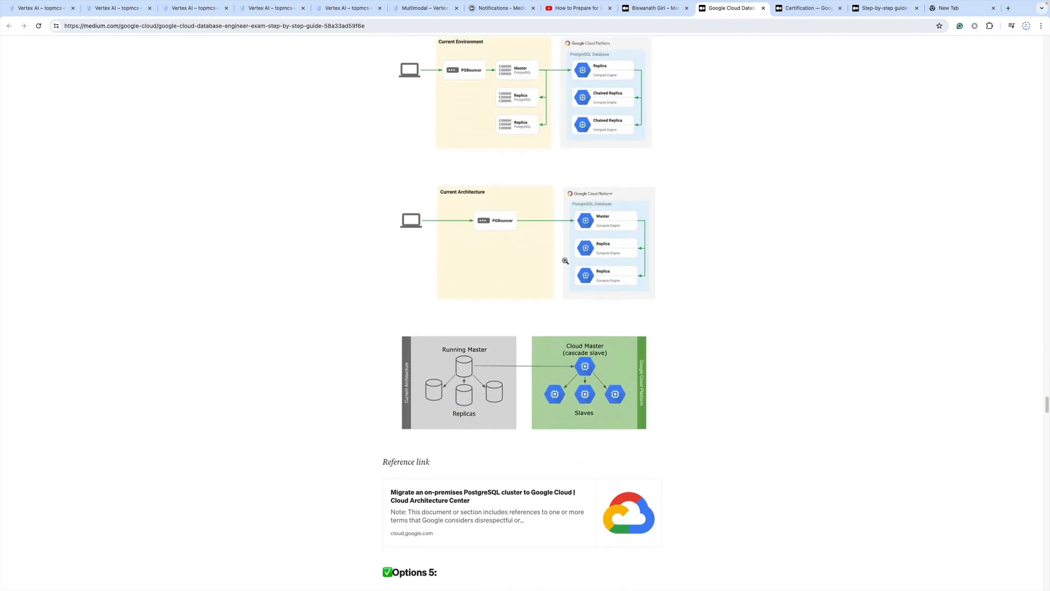
scroll(down, 3)
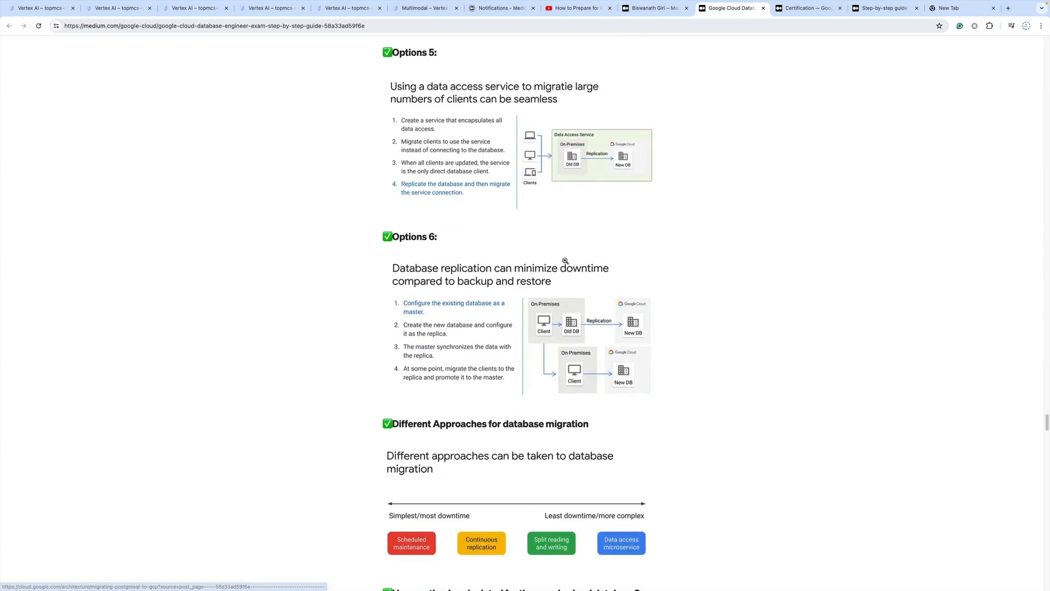
scroll(down, 3)
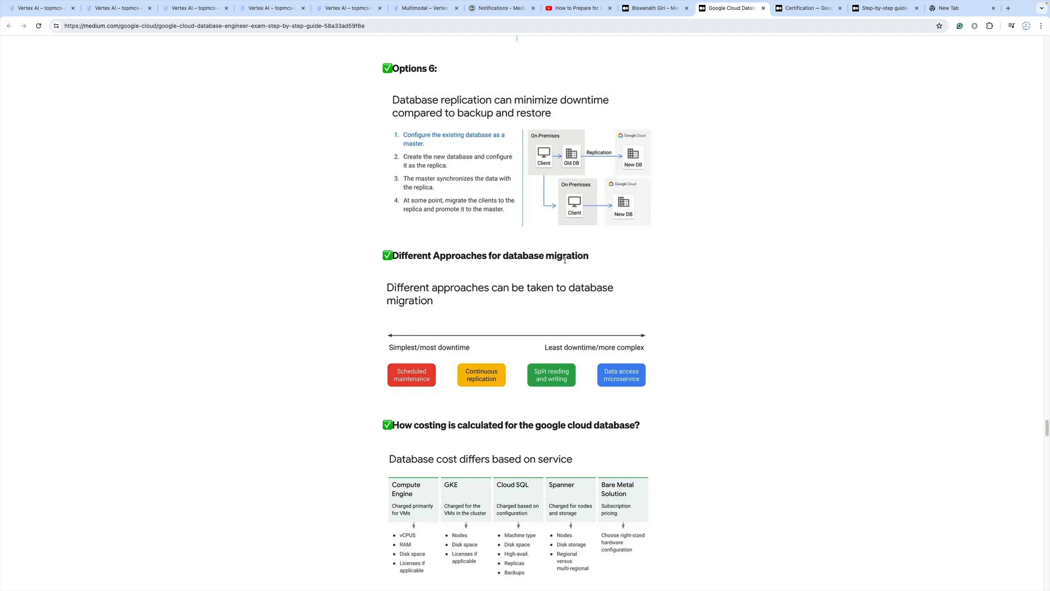
scroll(down, 3)
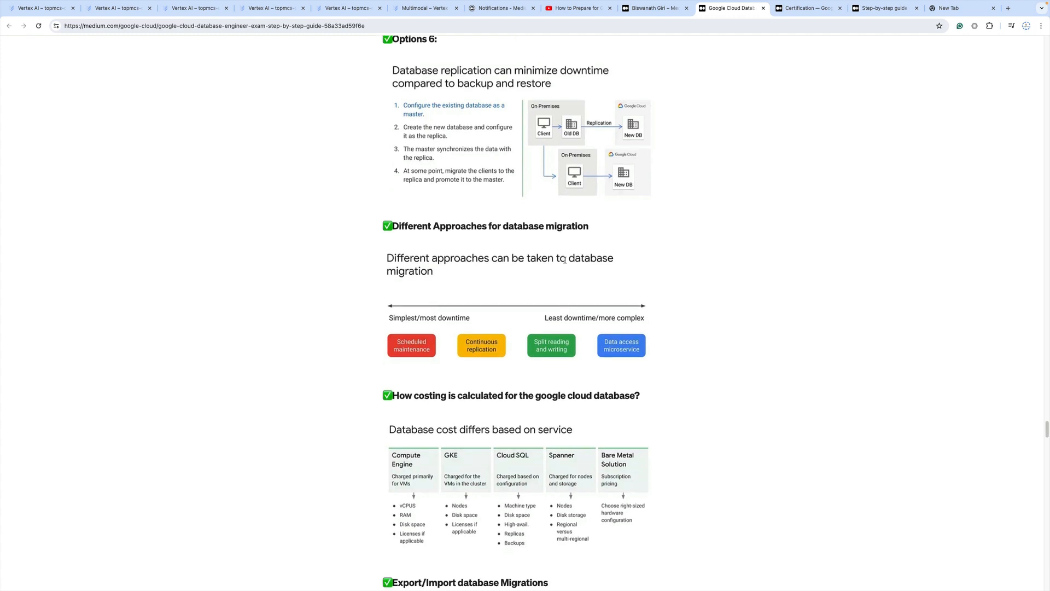
scroll(down, 3)
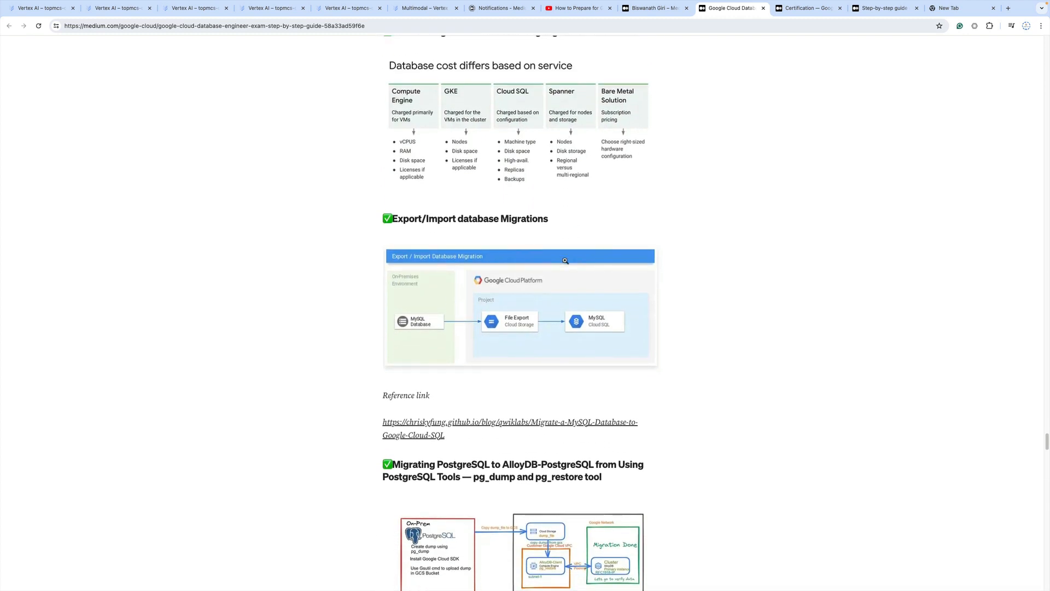
scroll(down, 3)
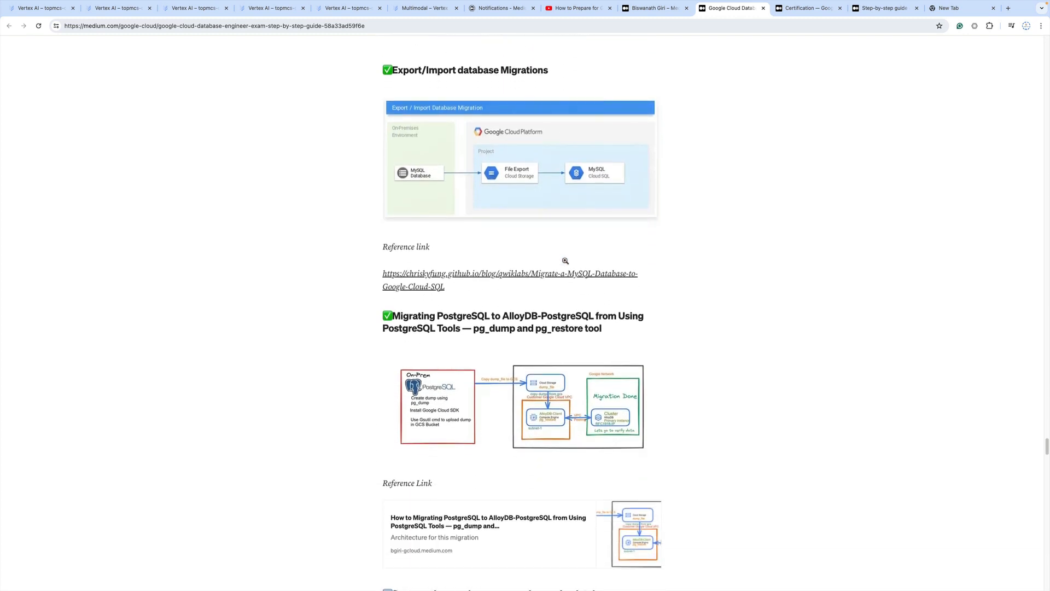
scroll(up, 3)
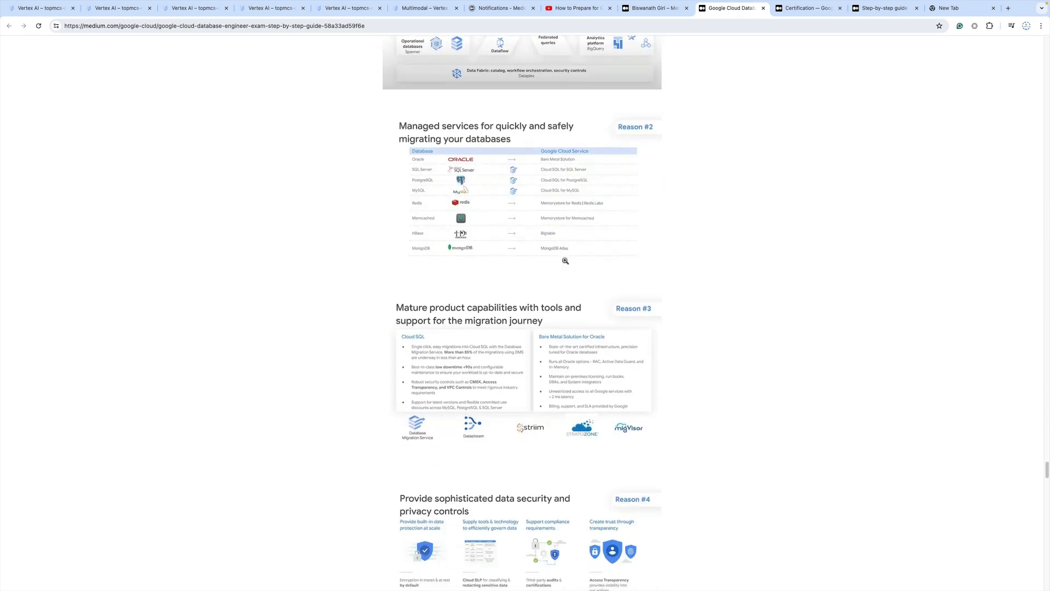
Step: Scroll past the reference URLs and conclusion to the author's About Me certifications list
scroll(down, 3)
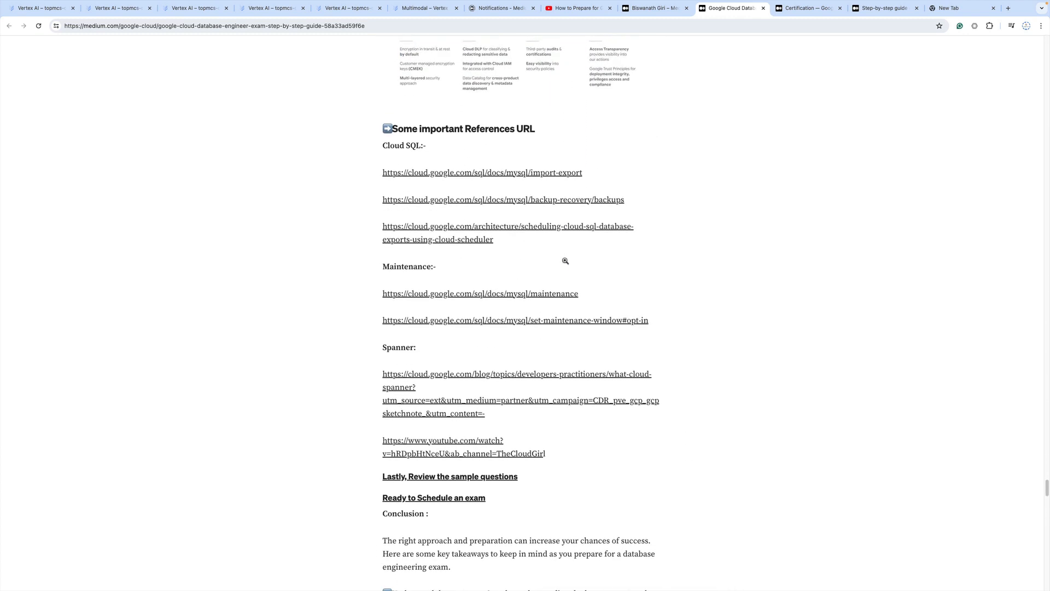
scroll(down, 3)
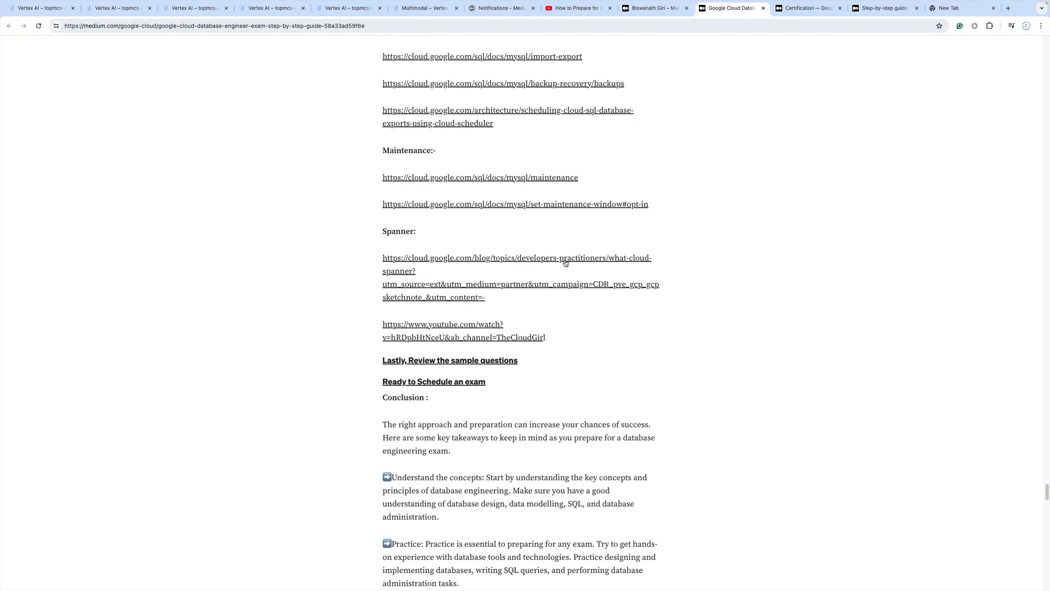
scroll(down, 3)
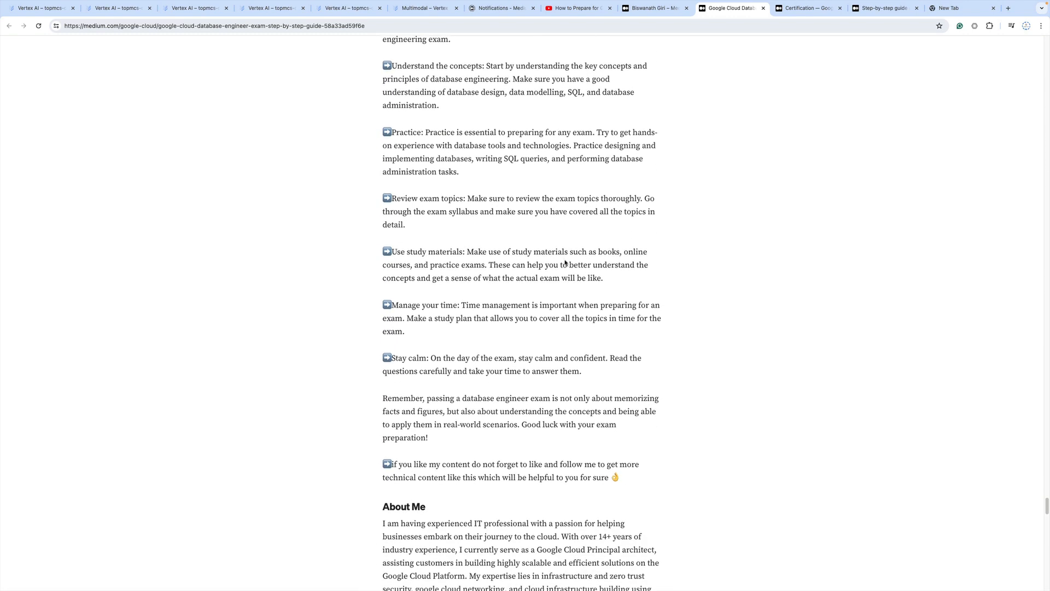
scroll(down, 3)
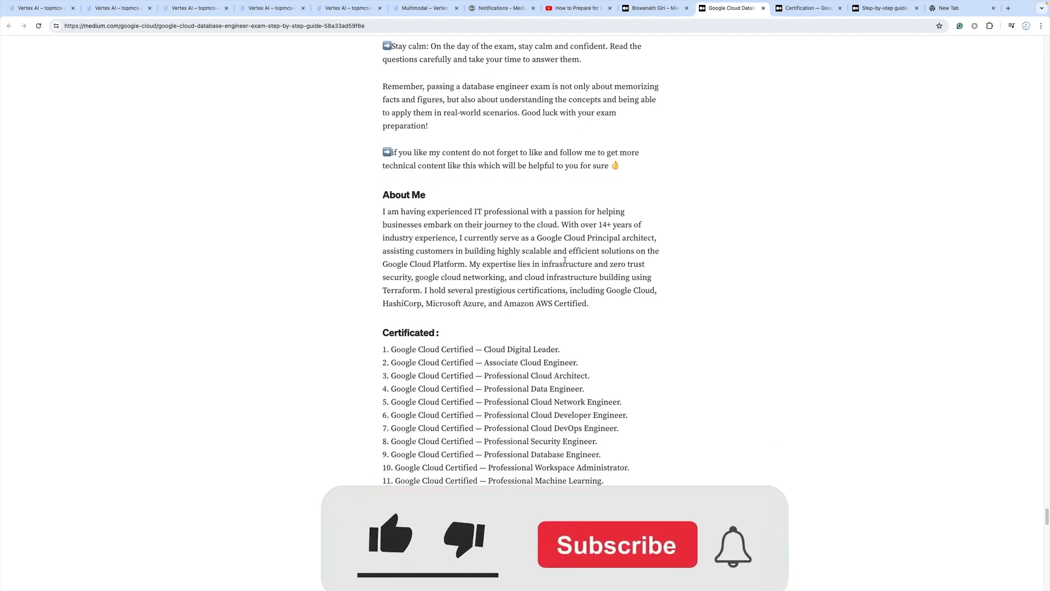
scroll(down, 3)
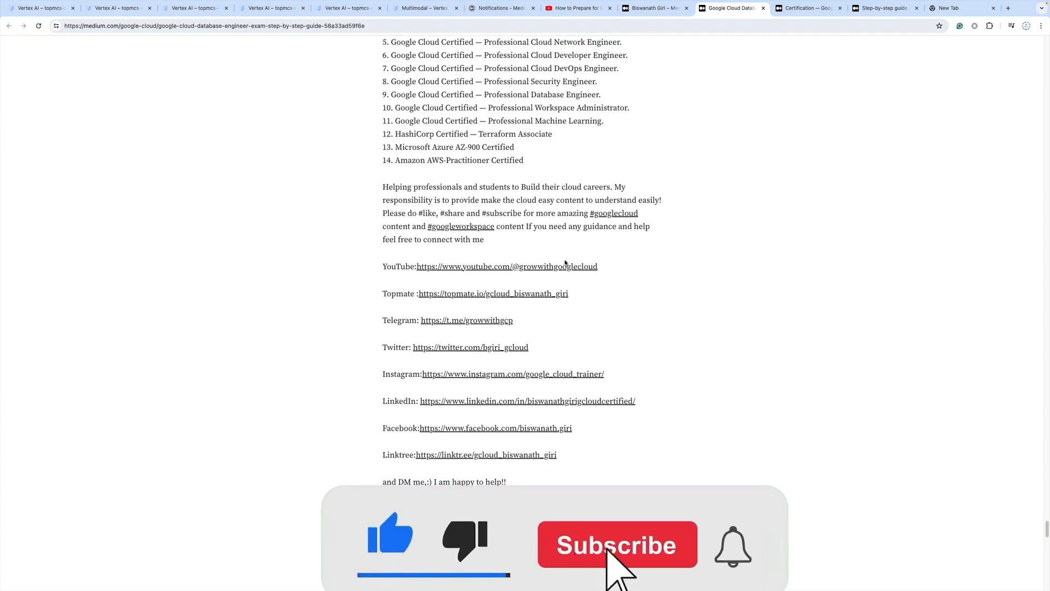
scroll(up, 3)
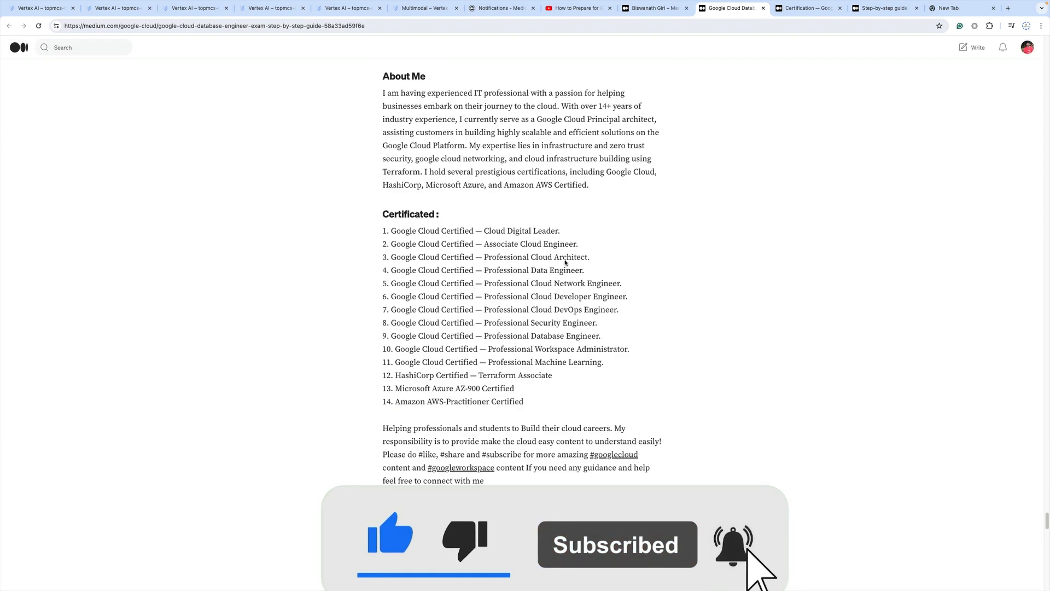